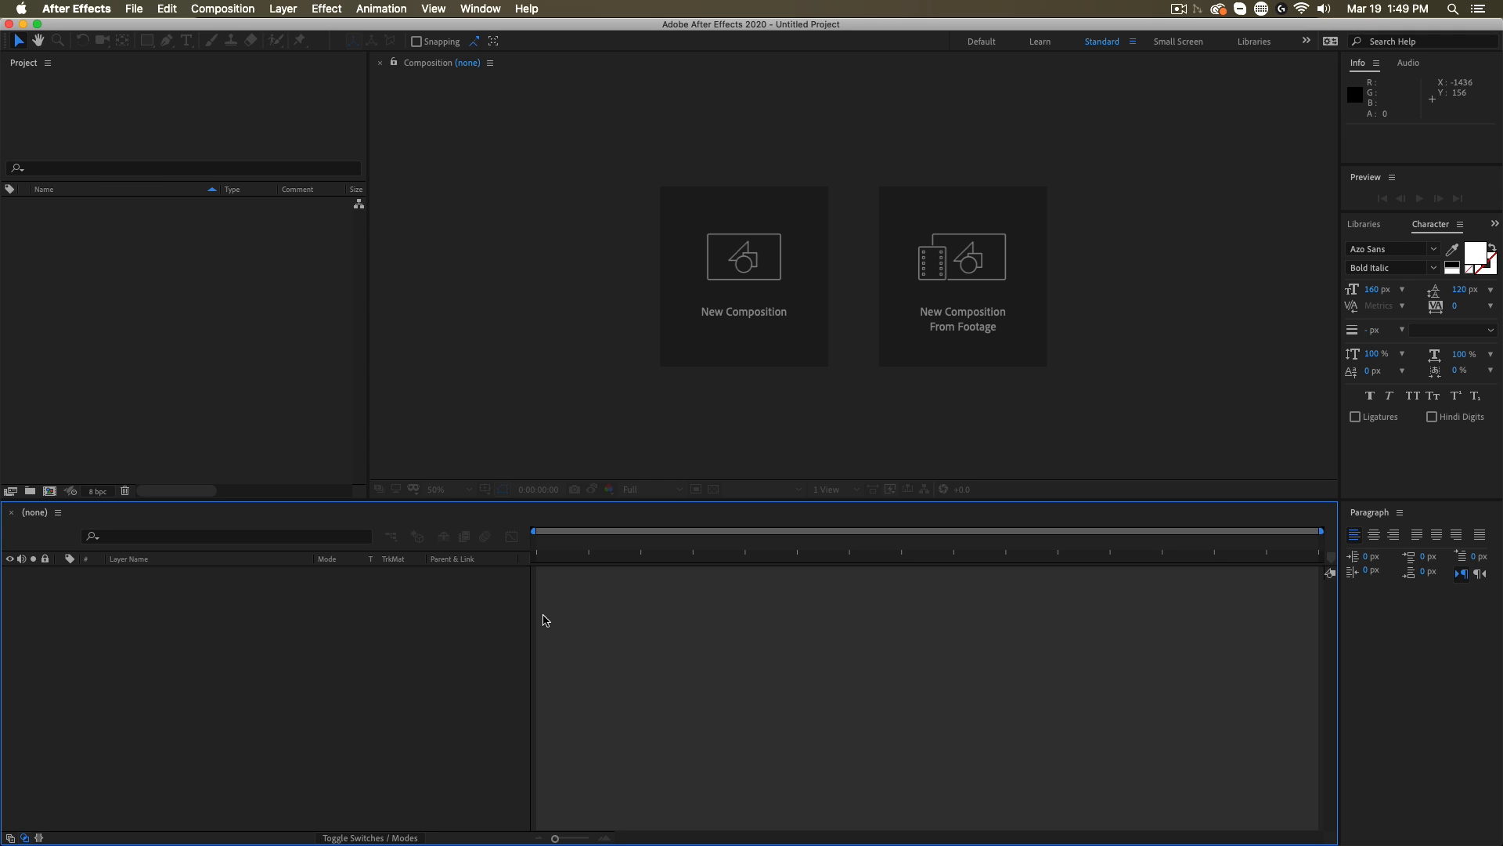
mouse_move(1071, 376)
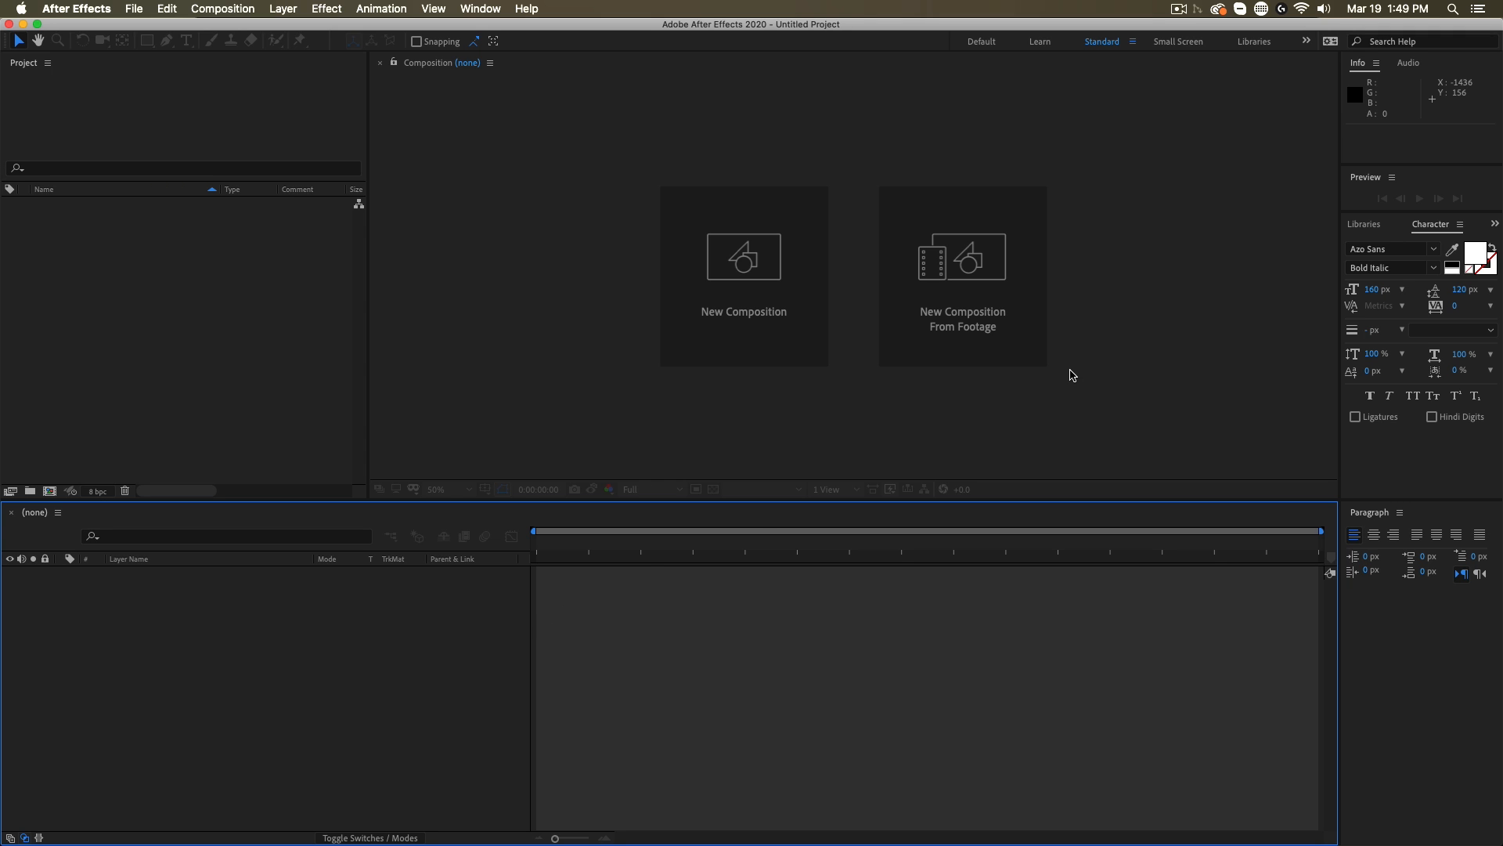
mouse_move(912, 75)
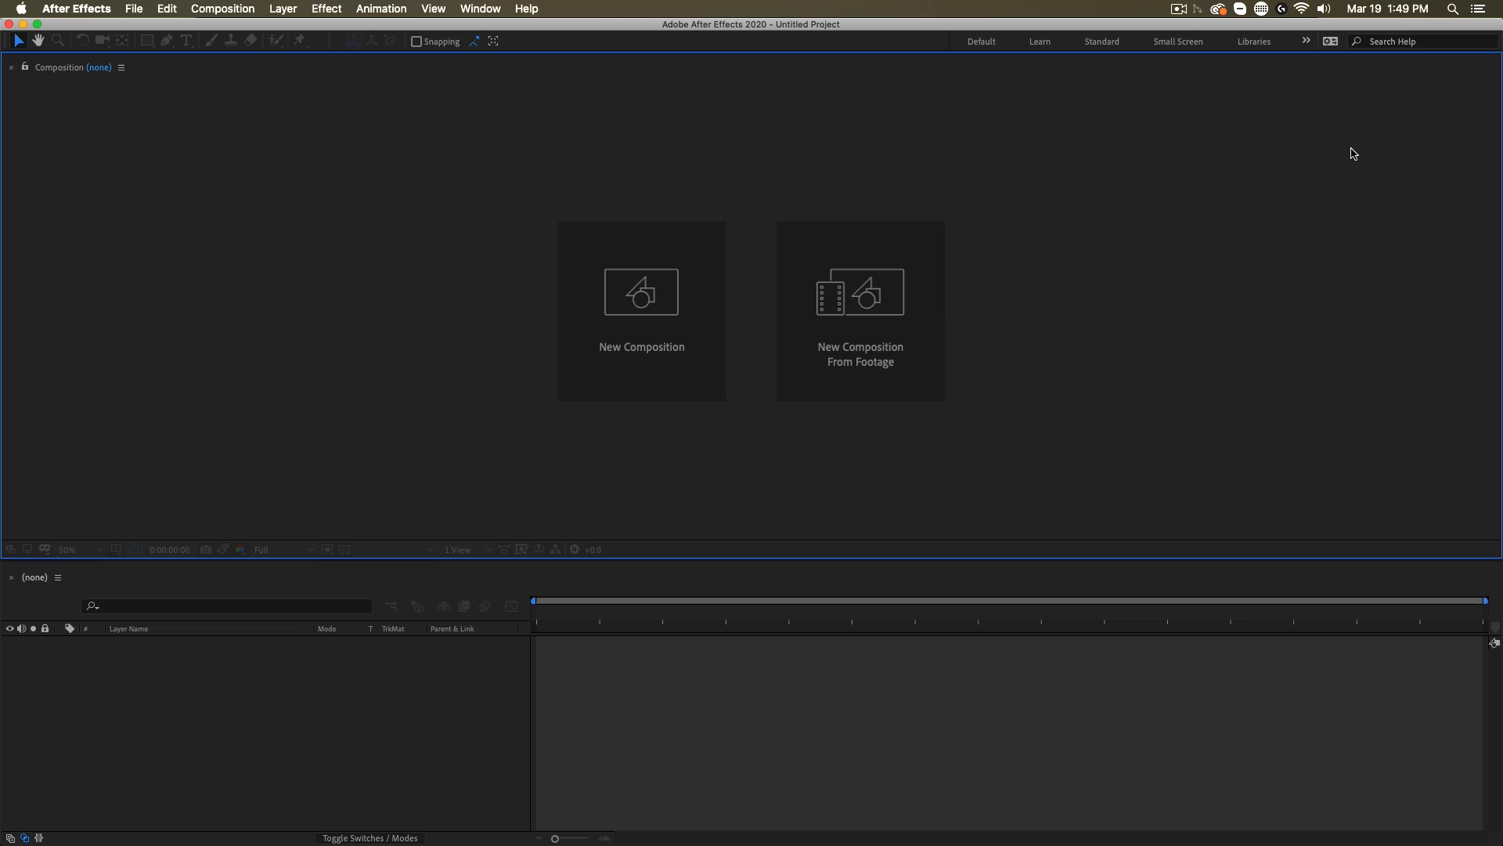
Switch to the text-focused workspace layout, then return to the Standard workspace
click(1306, 40)
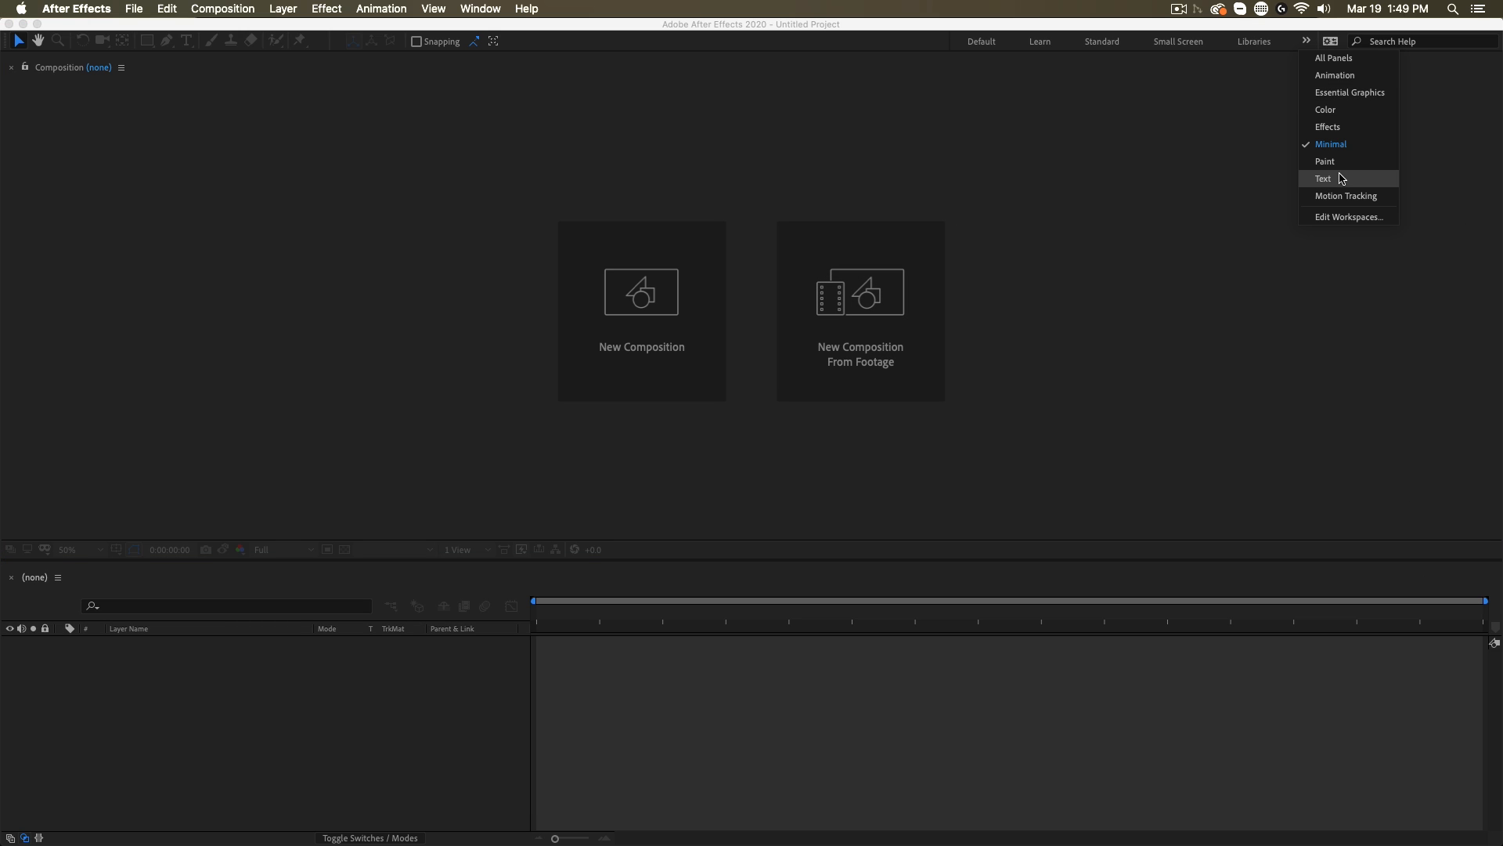
click(1323, 177)
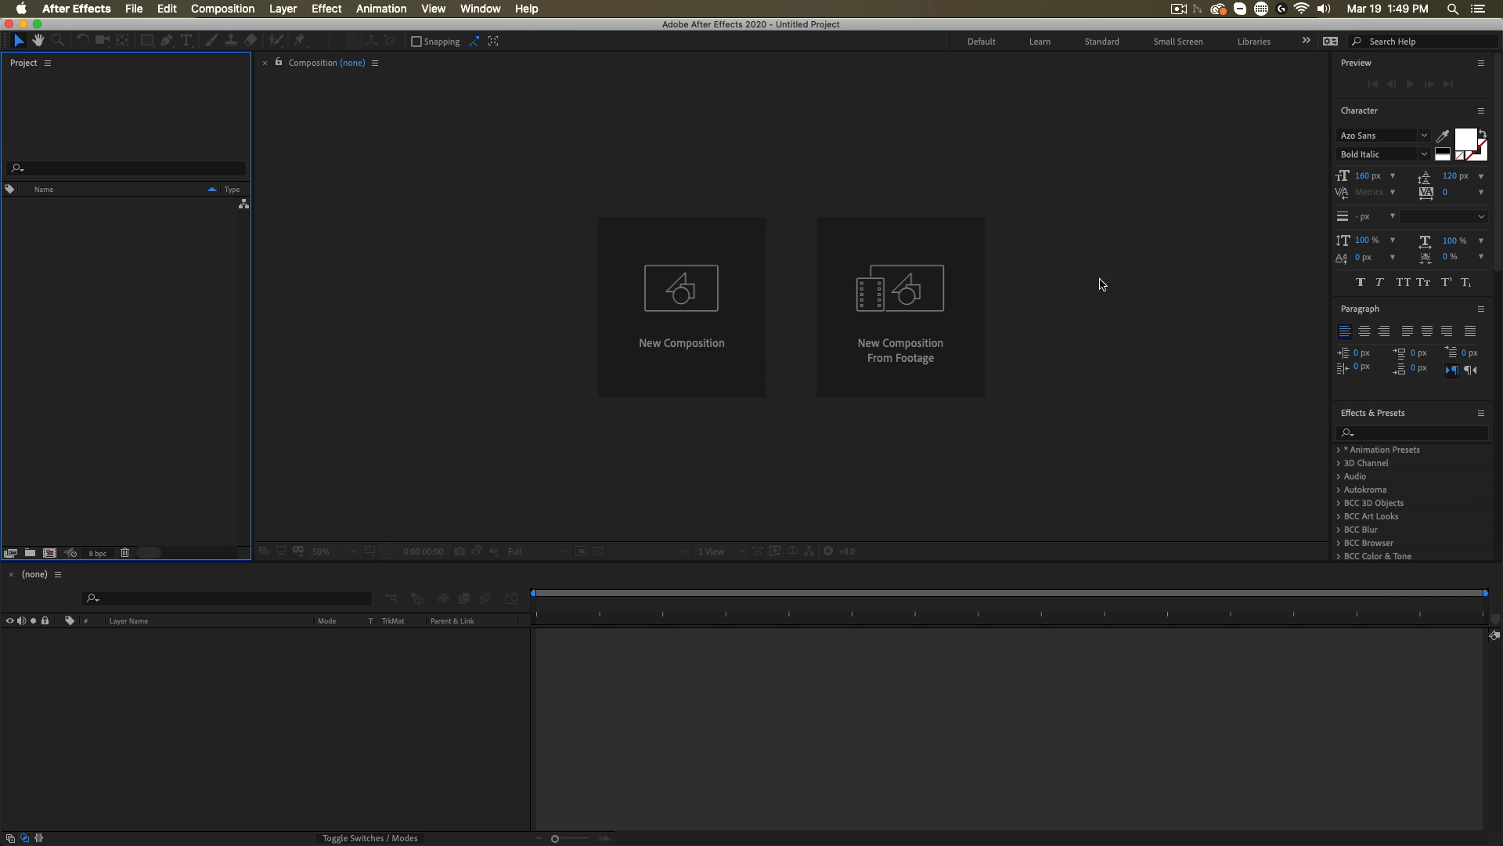
mouse_move(1188, 94)
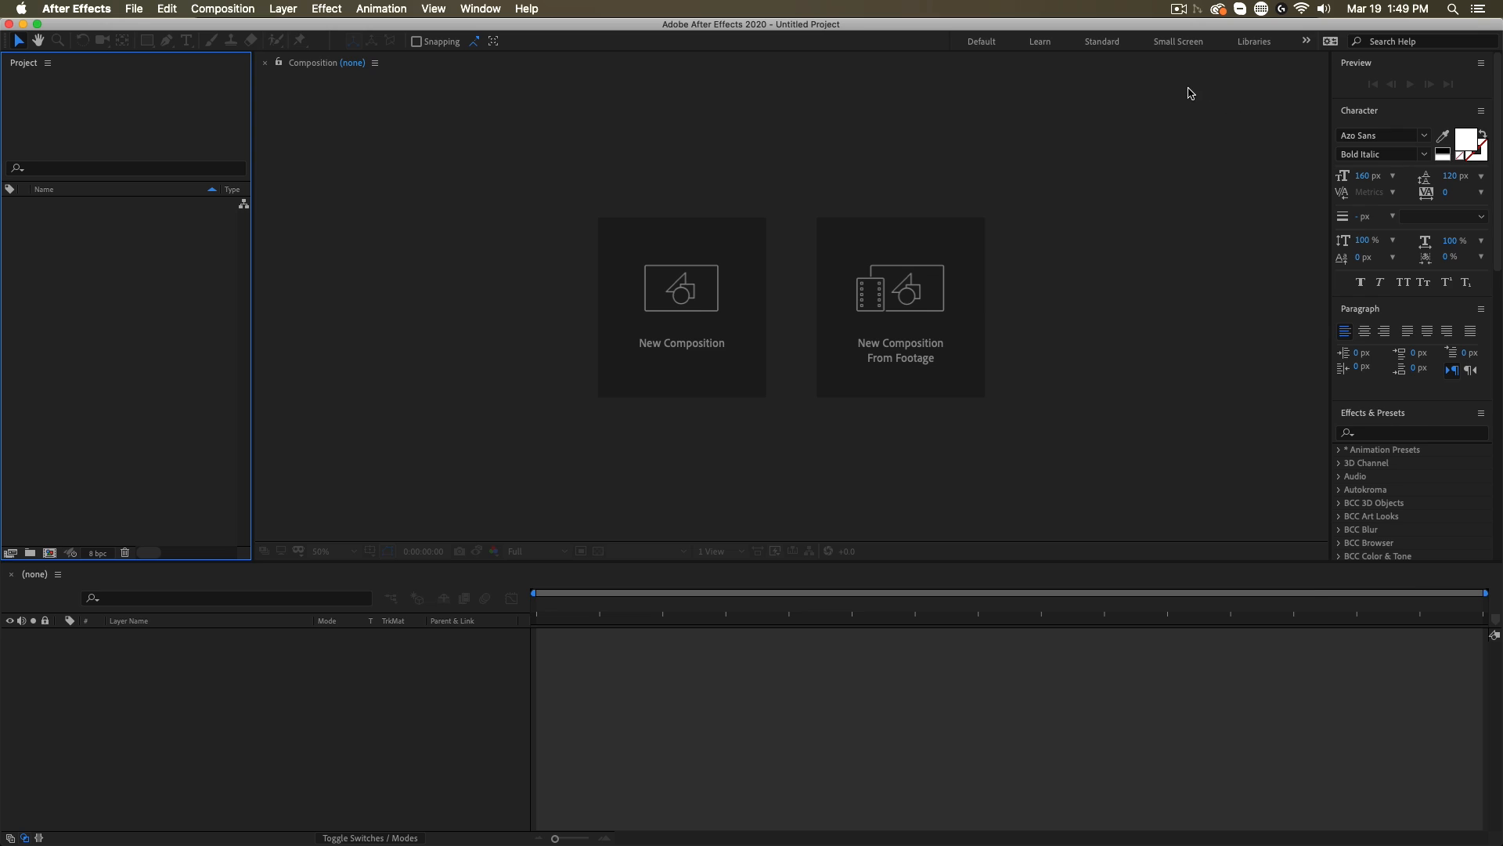
click(1101, 41)
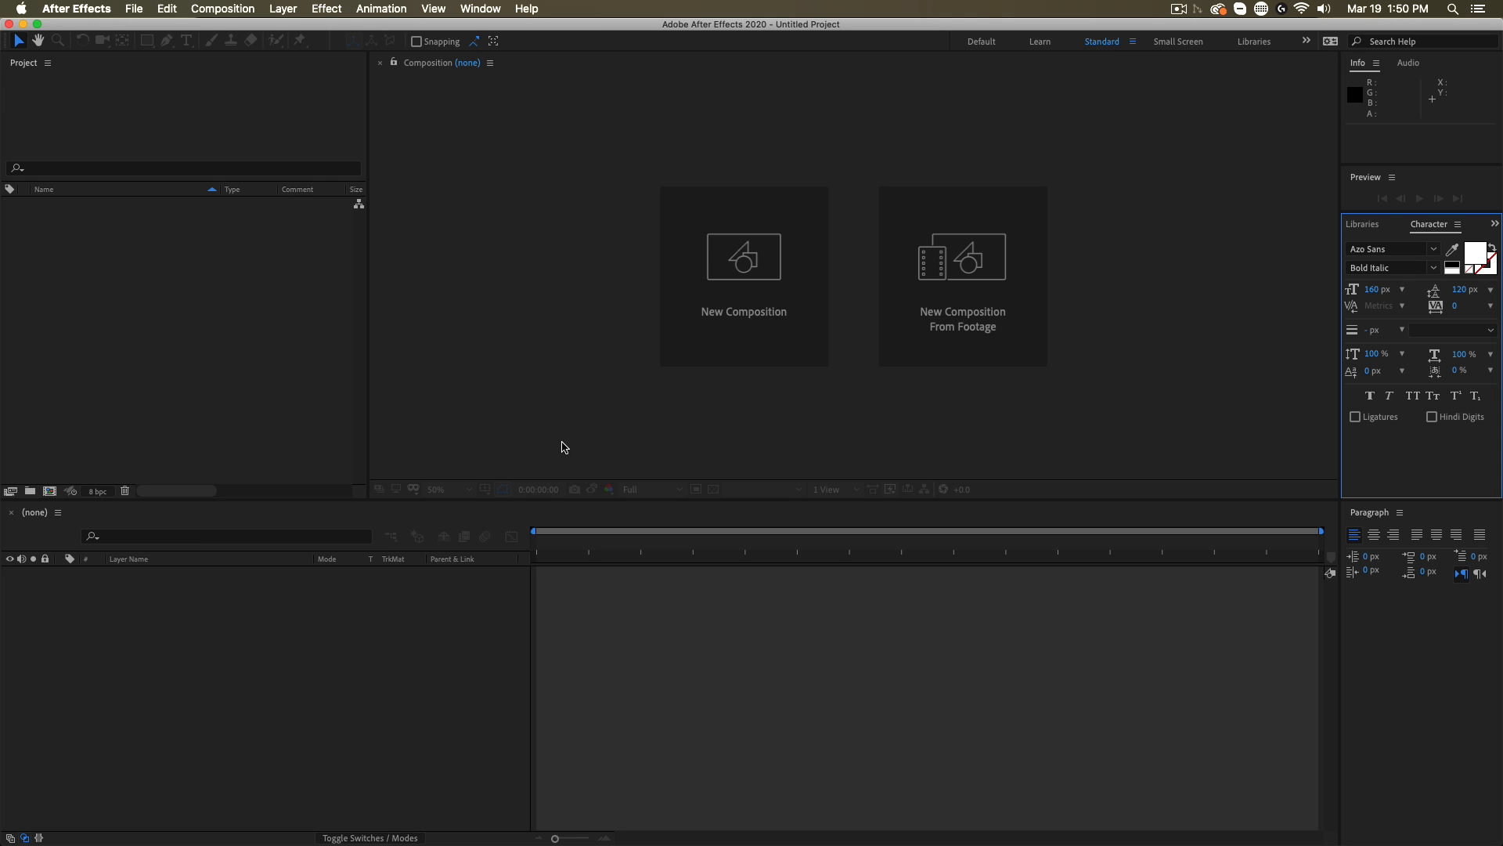
mouse_move(551, 426)
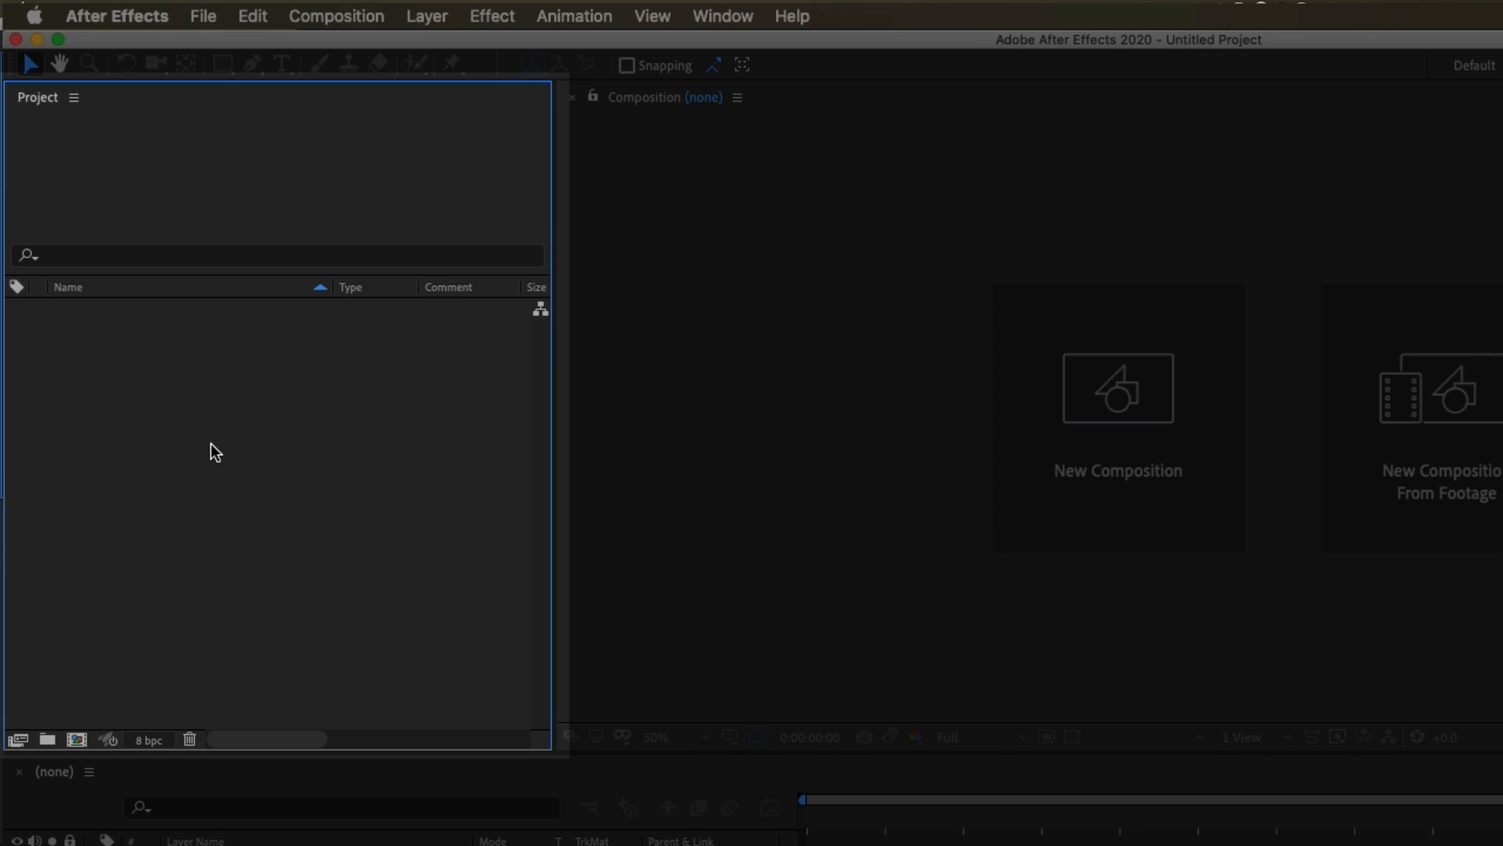
mouse_move(156, 523)
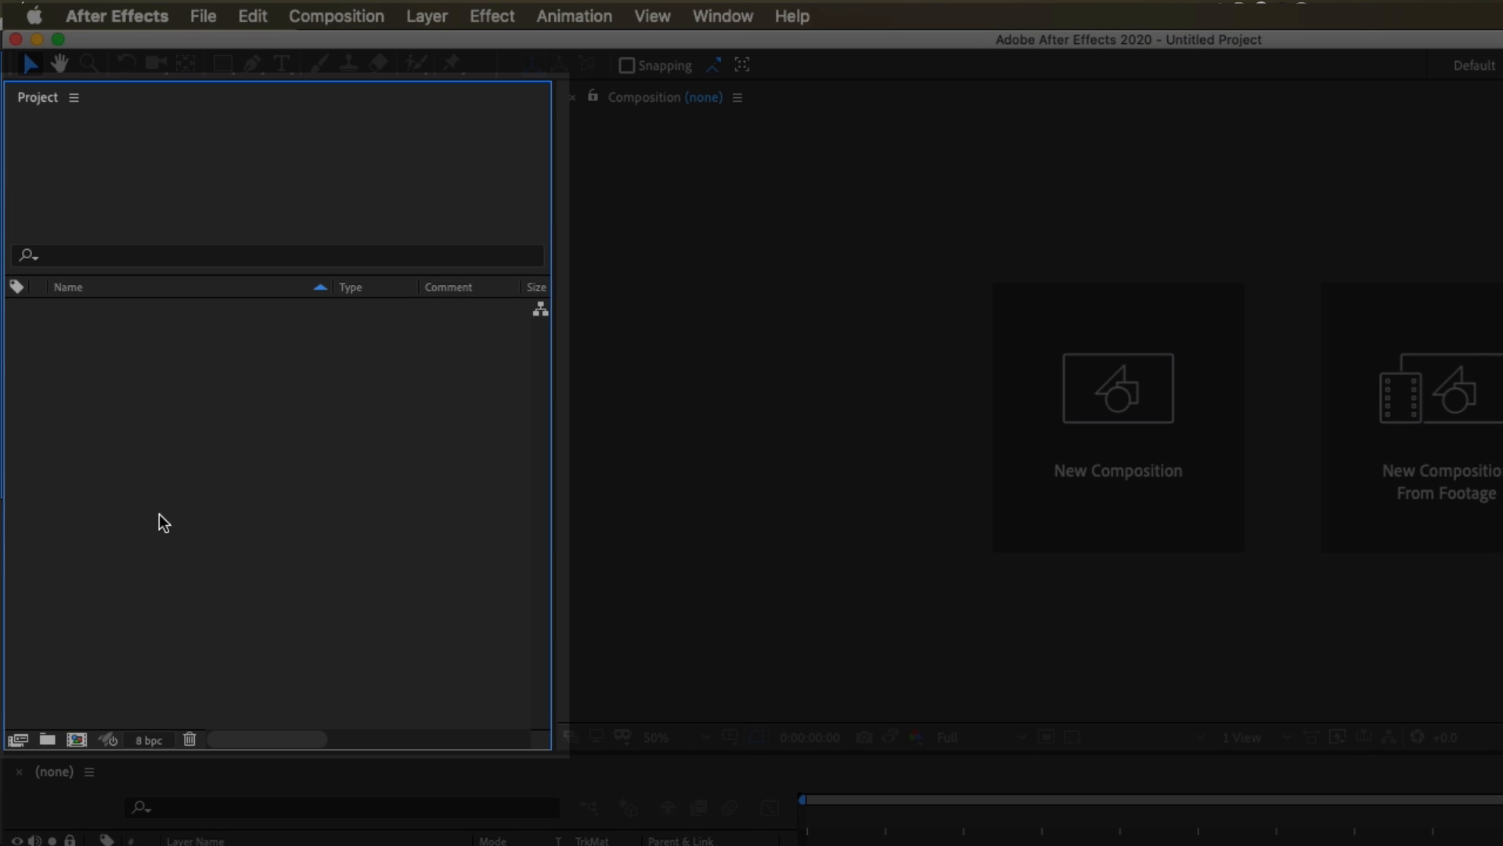
mouse_move(211, 29)
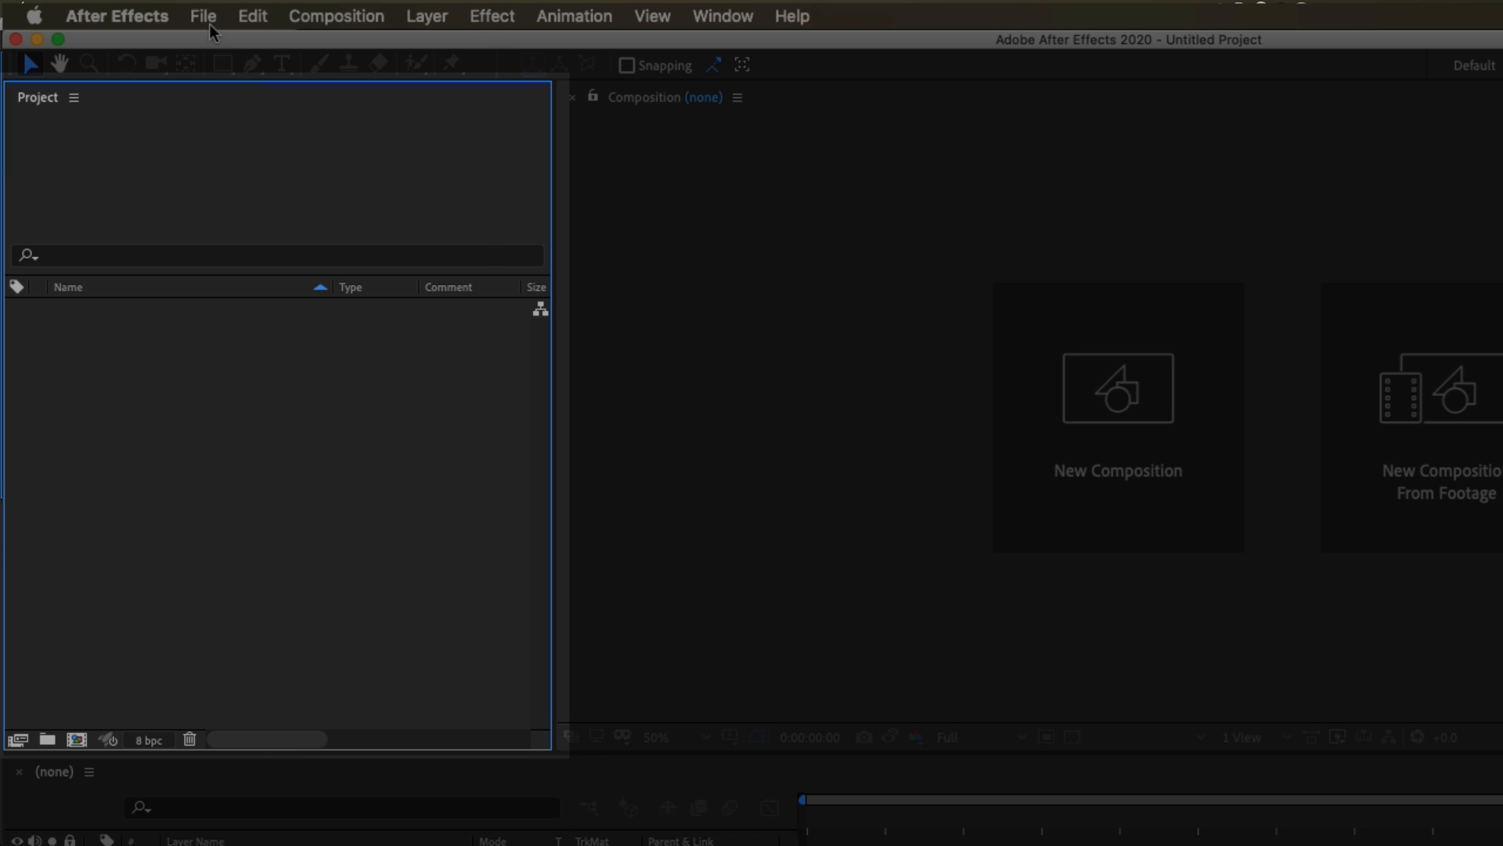
Load the saved intro project and expand the Block 1 folder to show its compositions
click(203, 15)
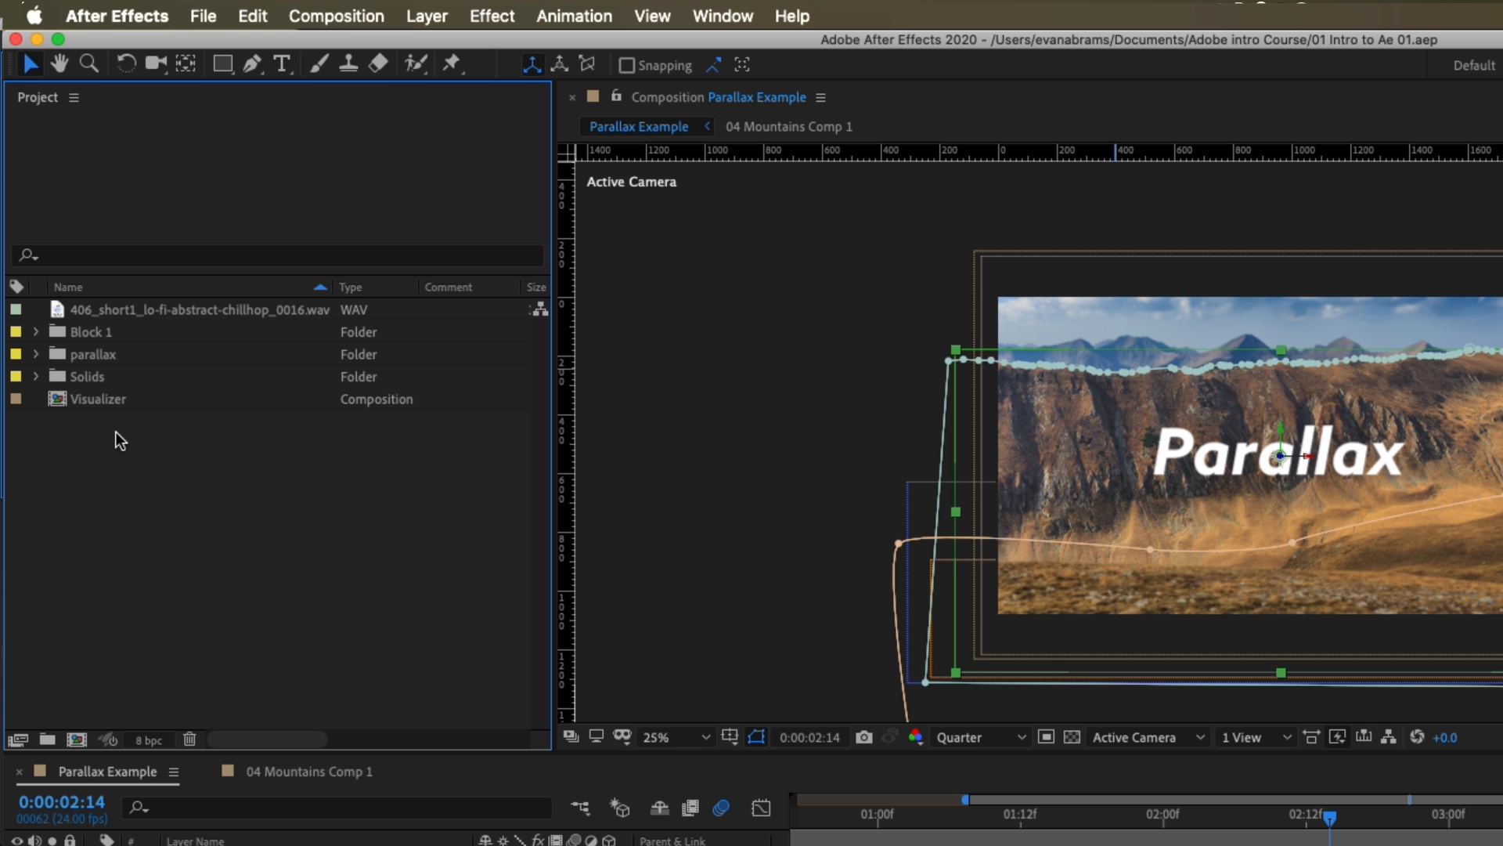
click(196, 309)
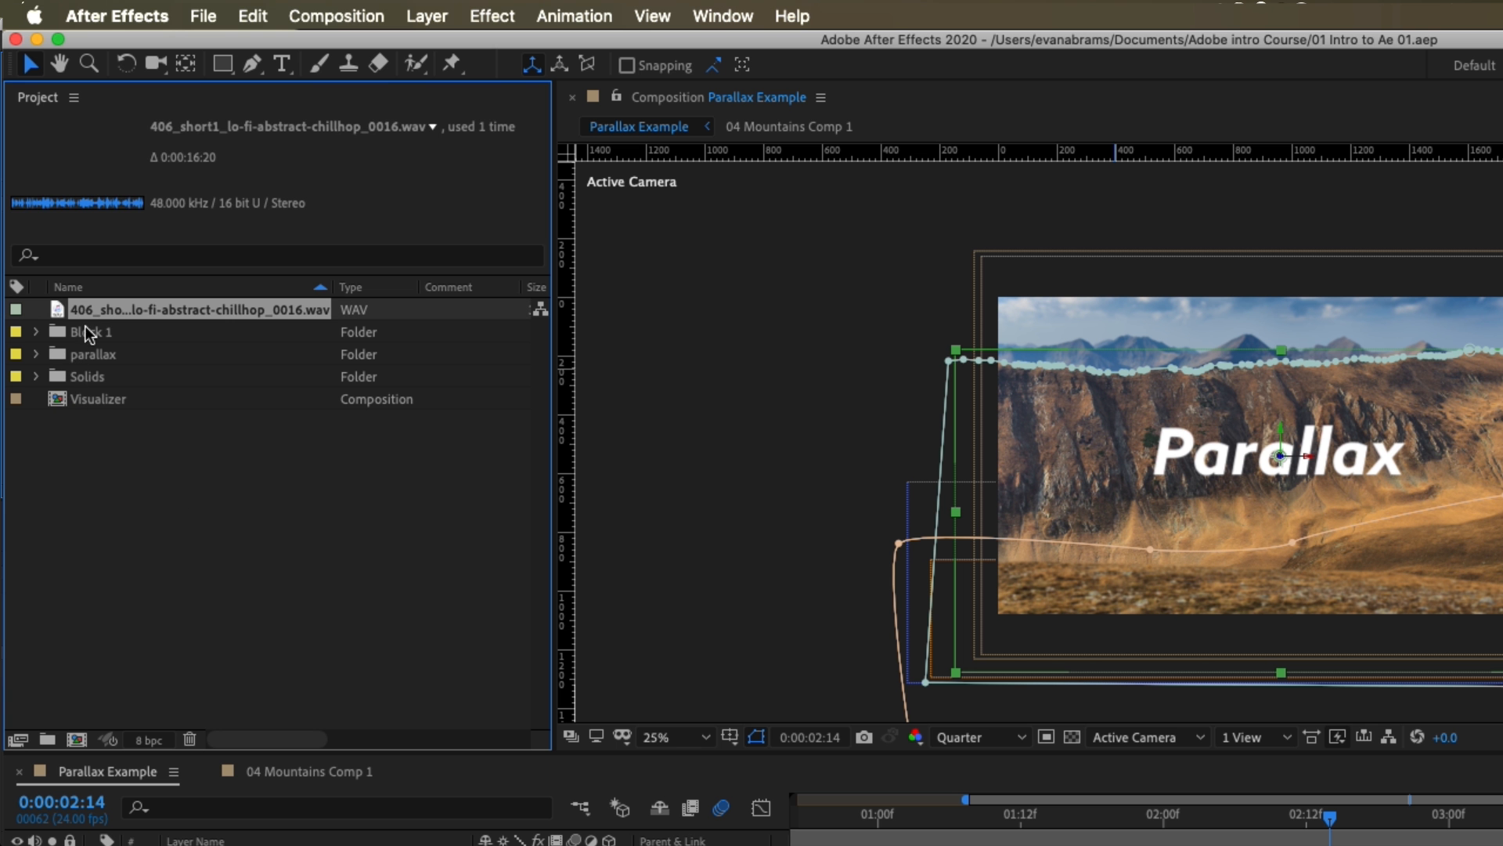
click(35, 332)
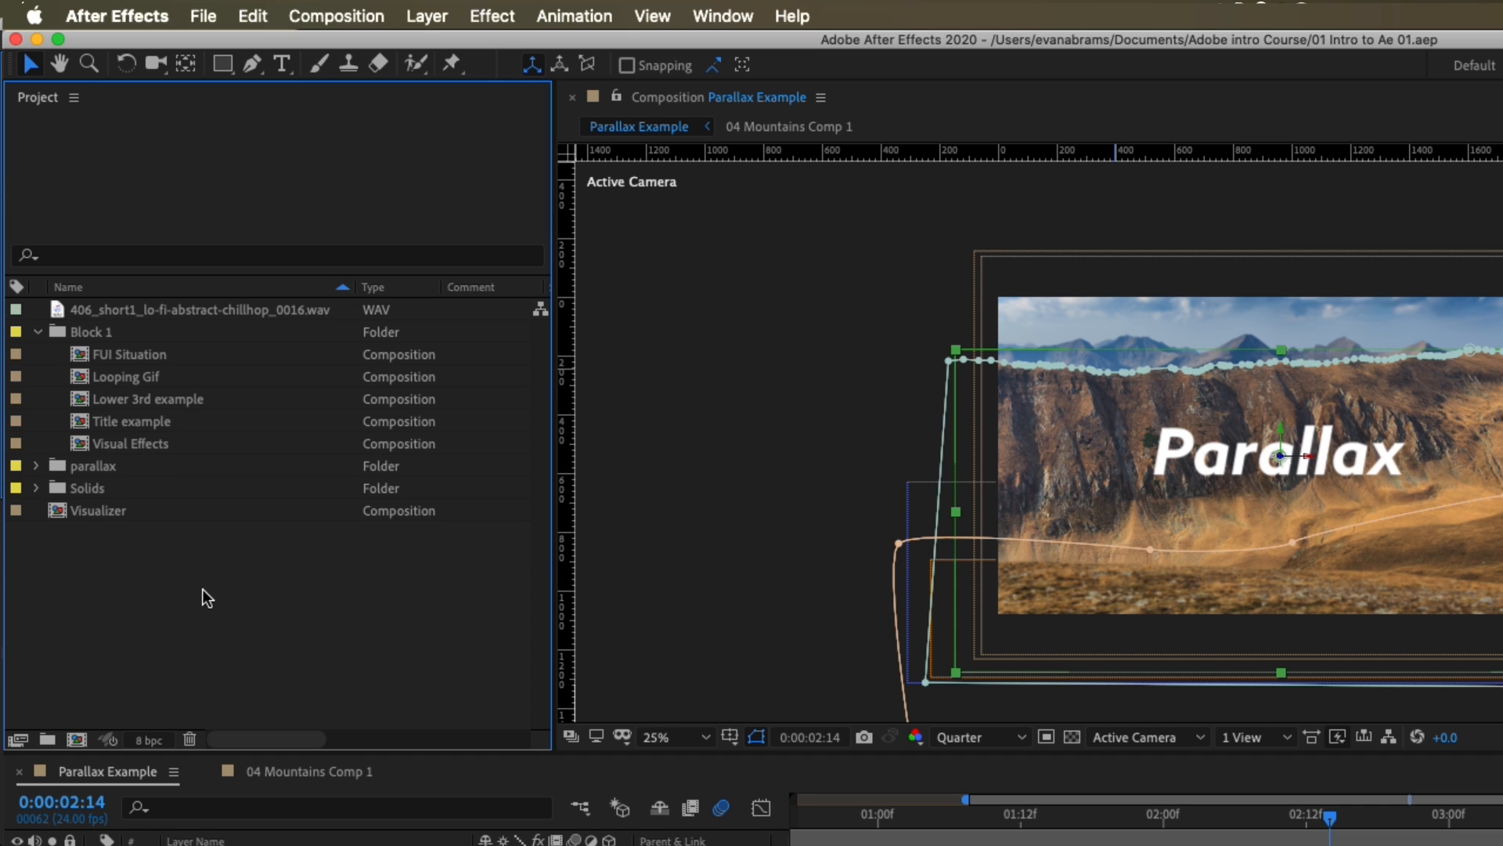
mouse_move(53, 747)
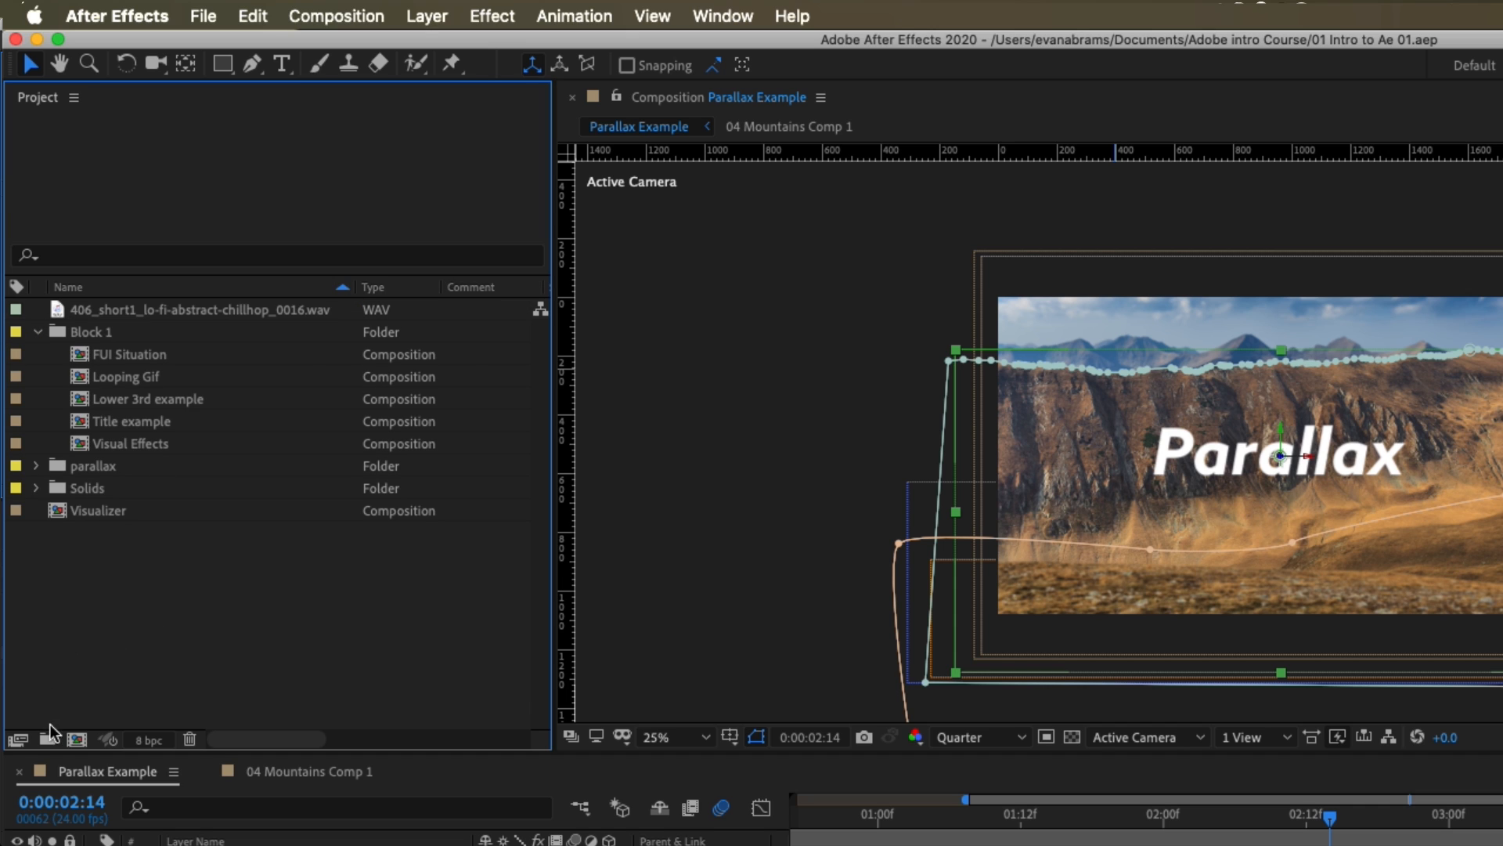
mouse_move(47, 737)
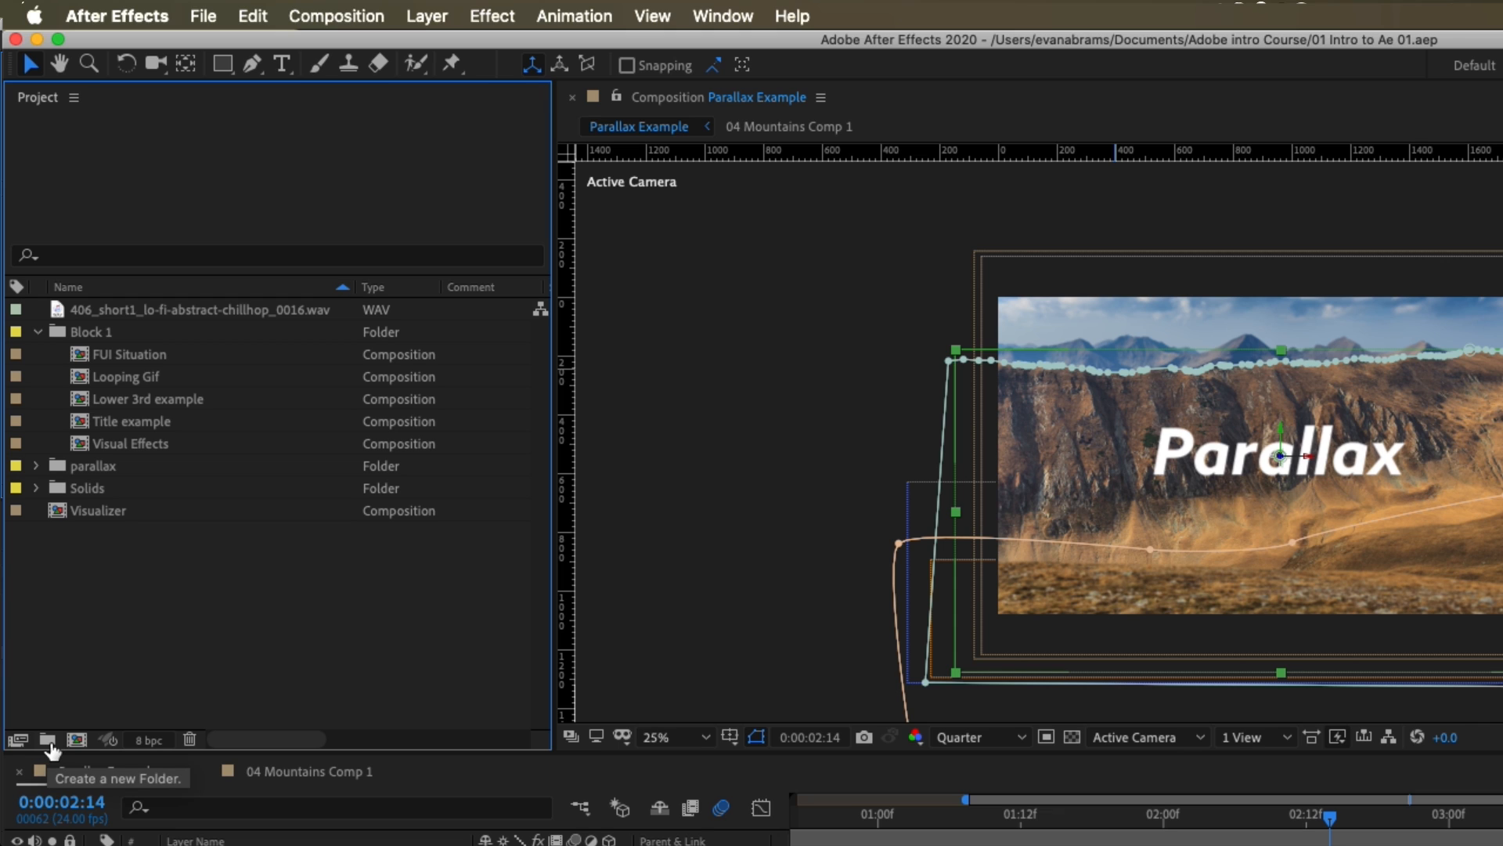
mouse_move(237, 299)
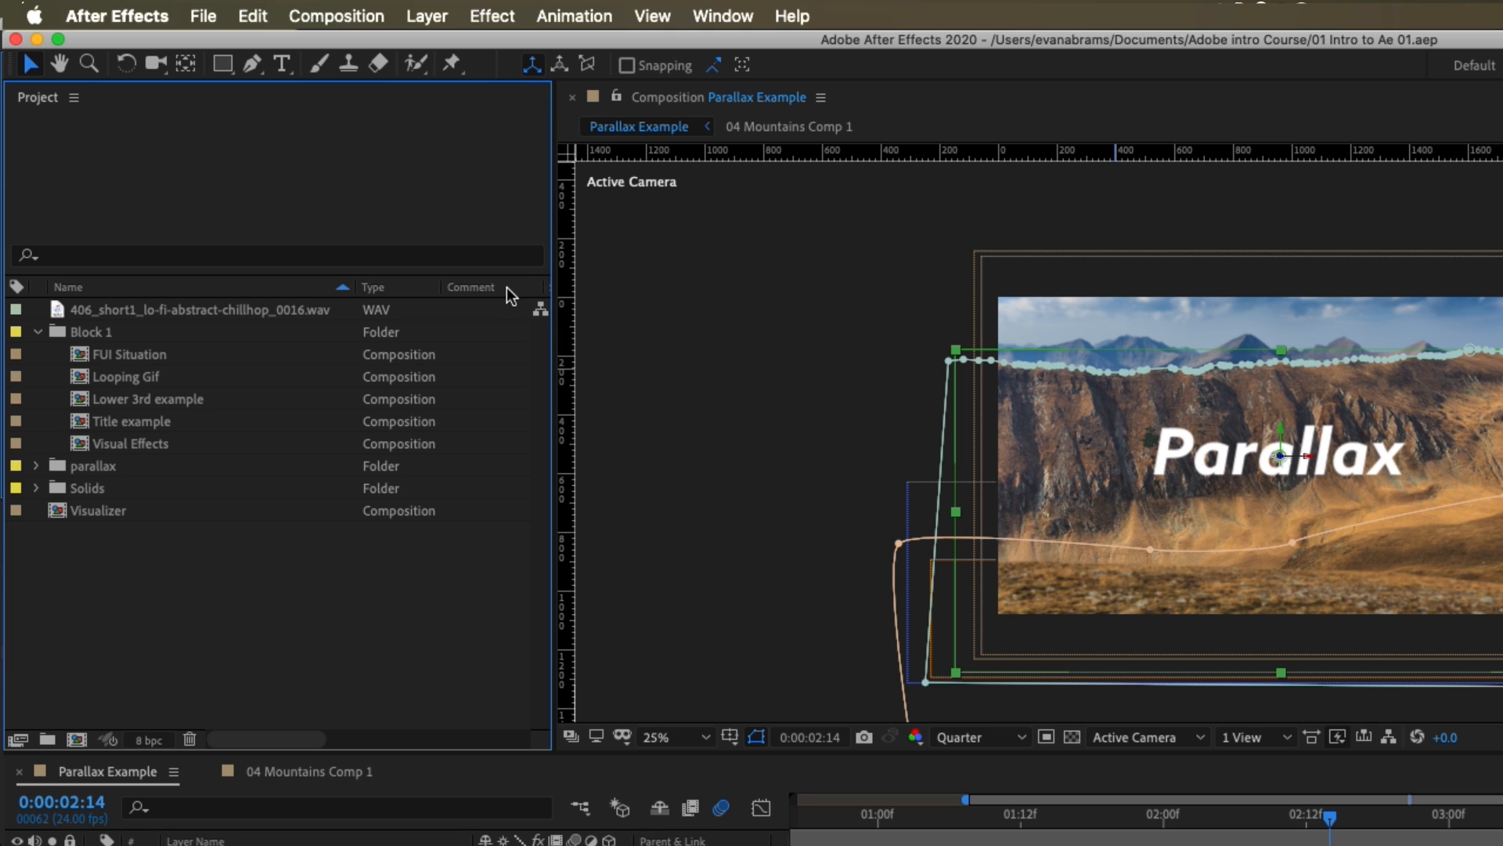
mouse_move(133, 294)
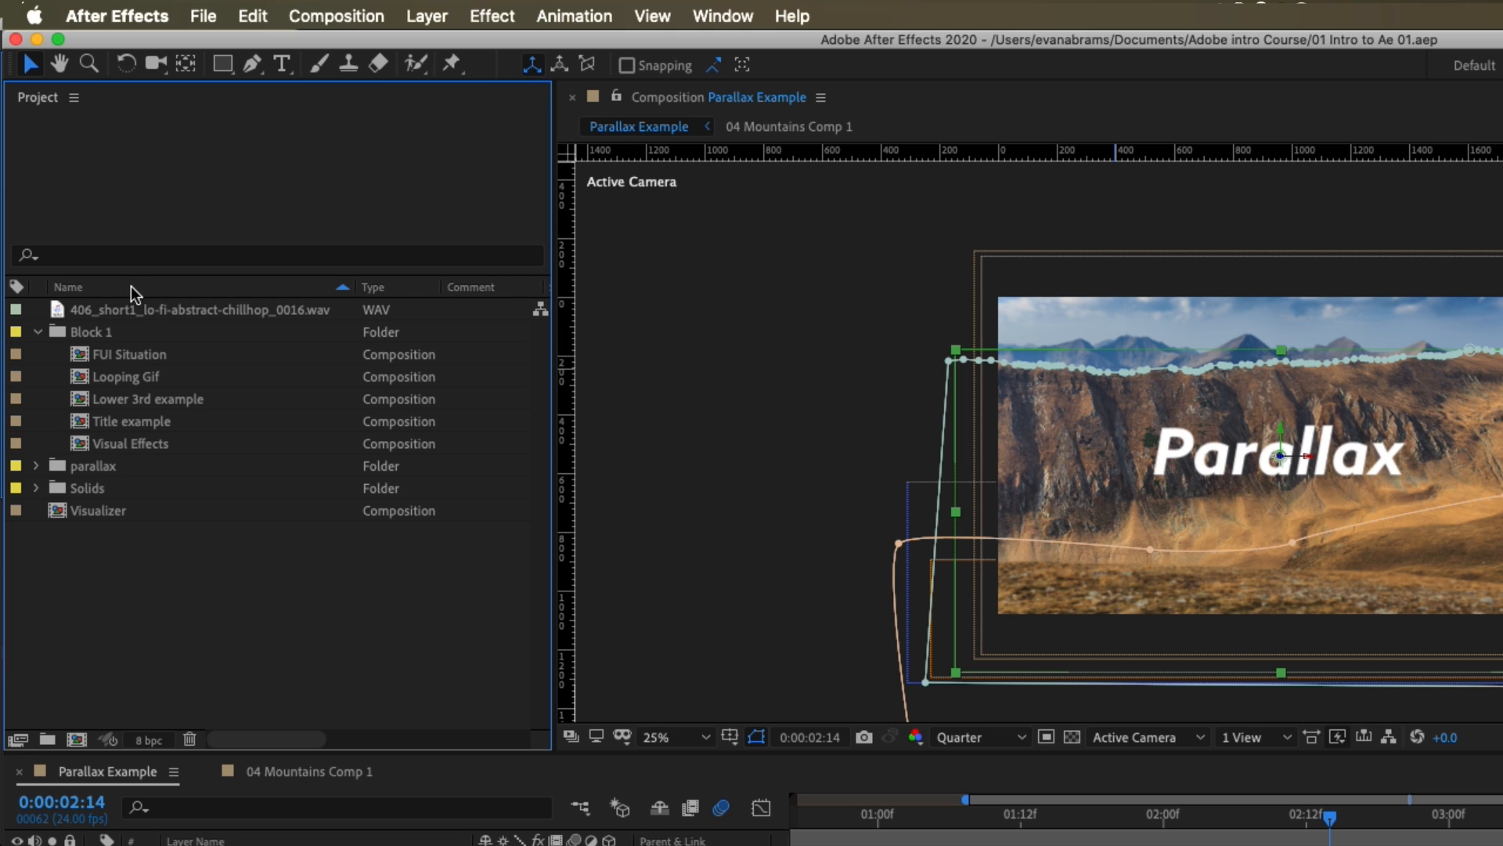
mouse_move(470, 302)
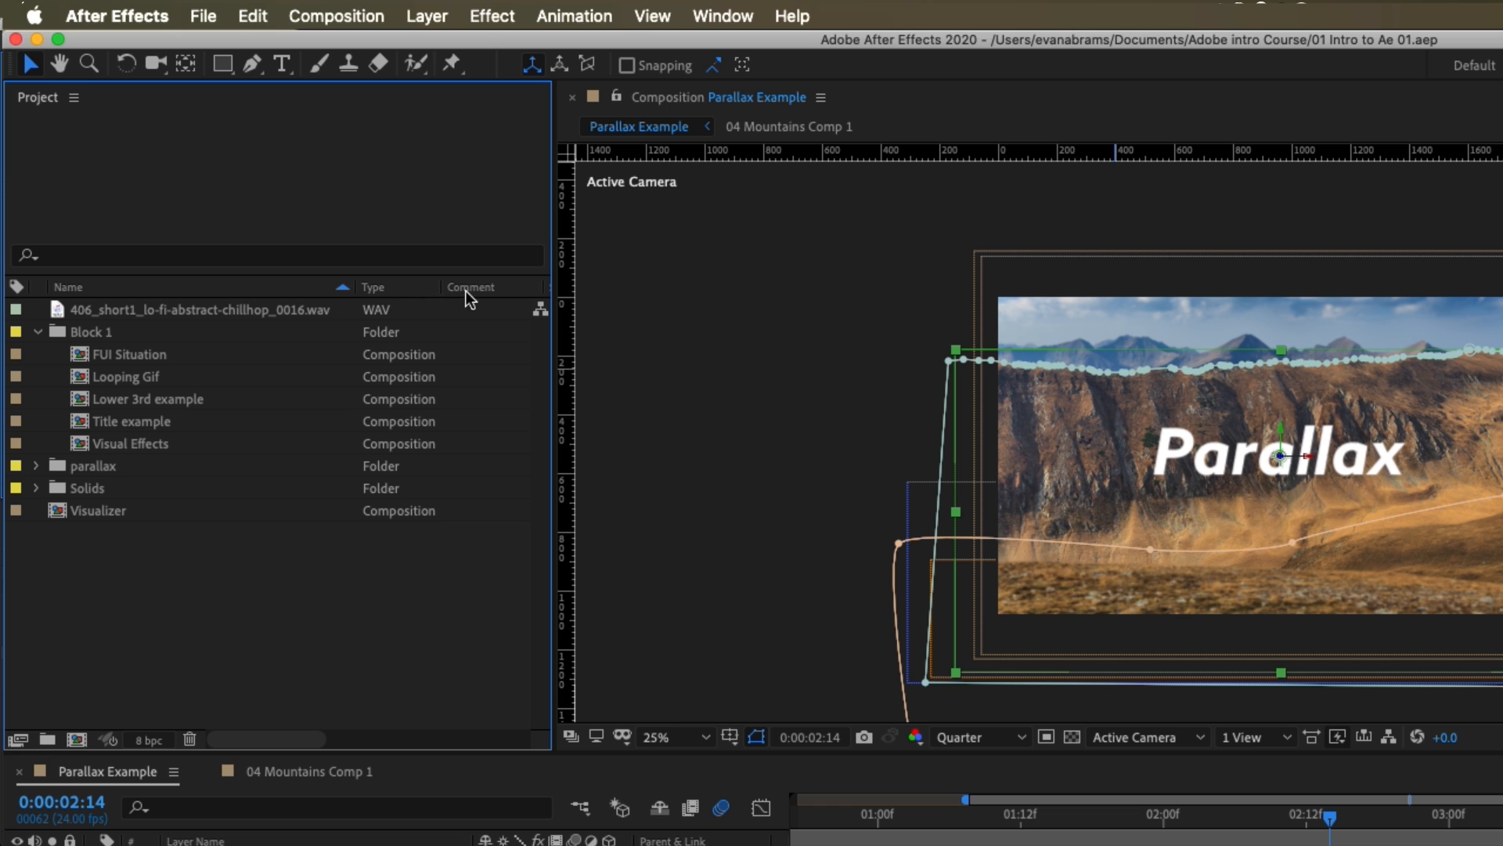
mouse_move(429, 329)
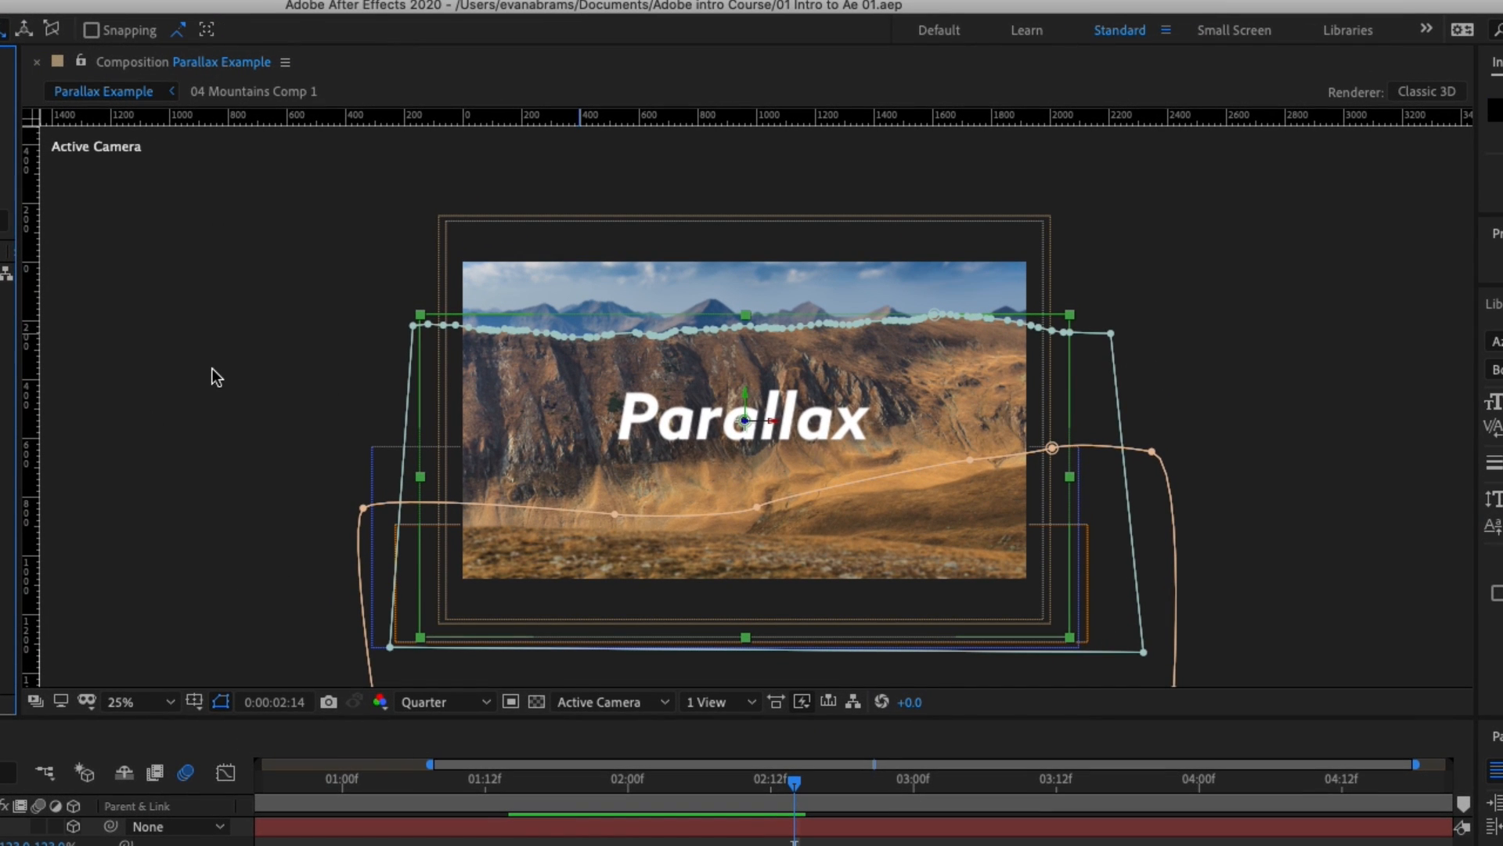
mouse_move(642, 672)
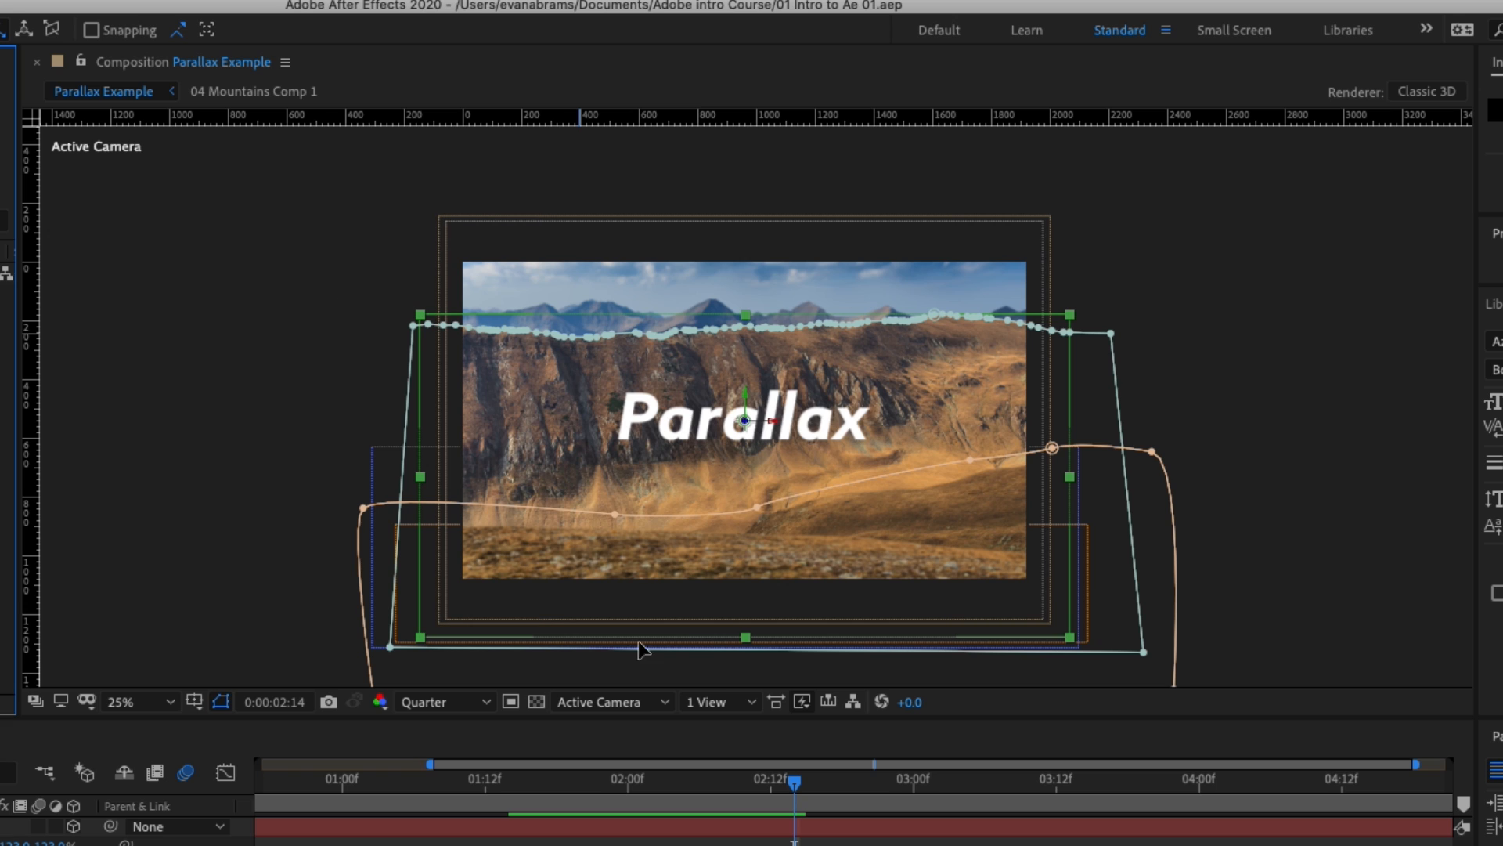
mouse_move(874, 614)
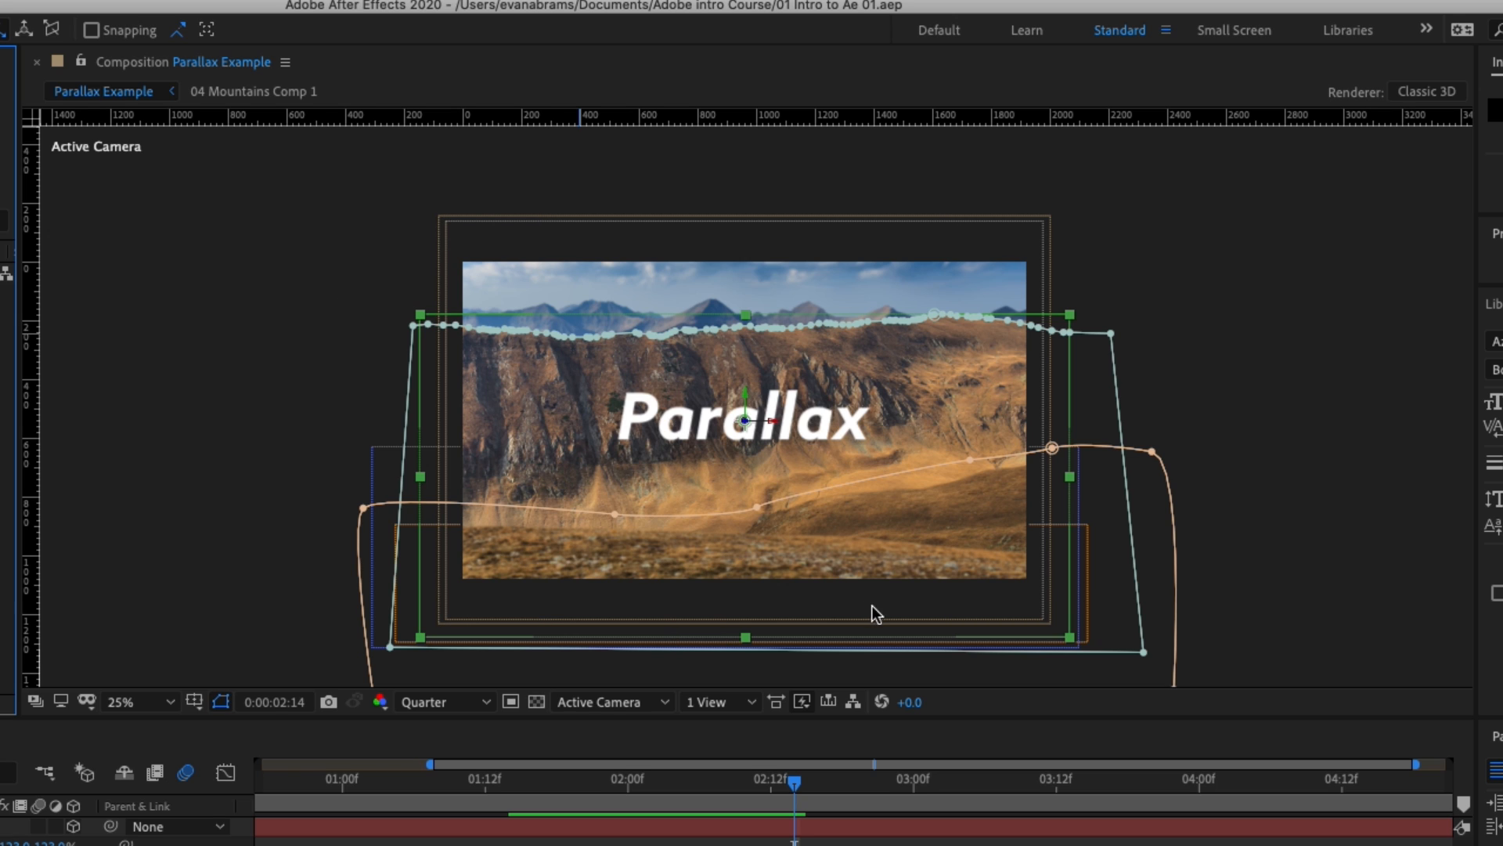
mouse_move(478, 442)
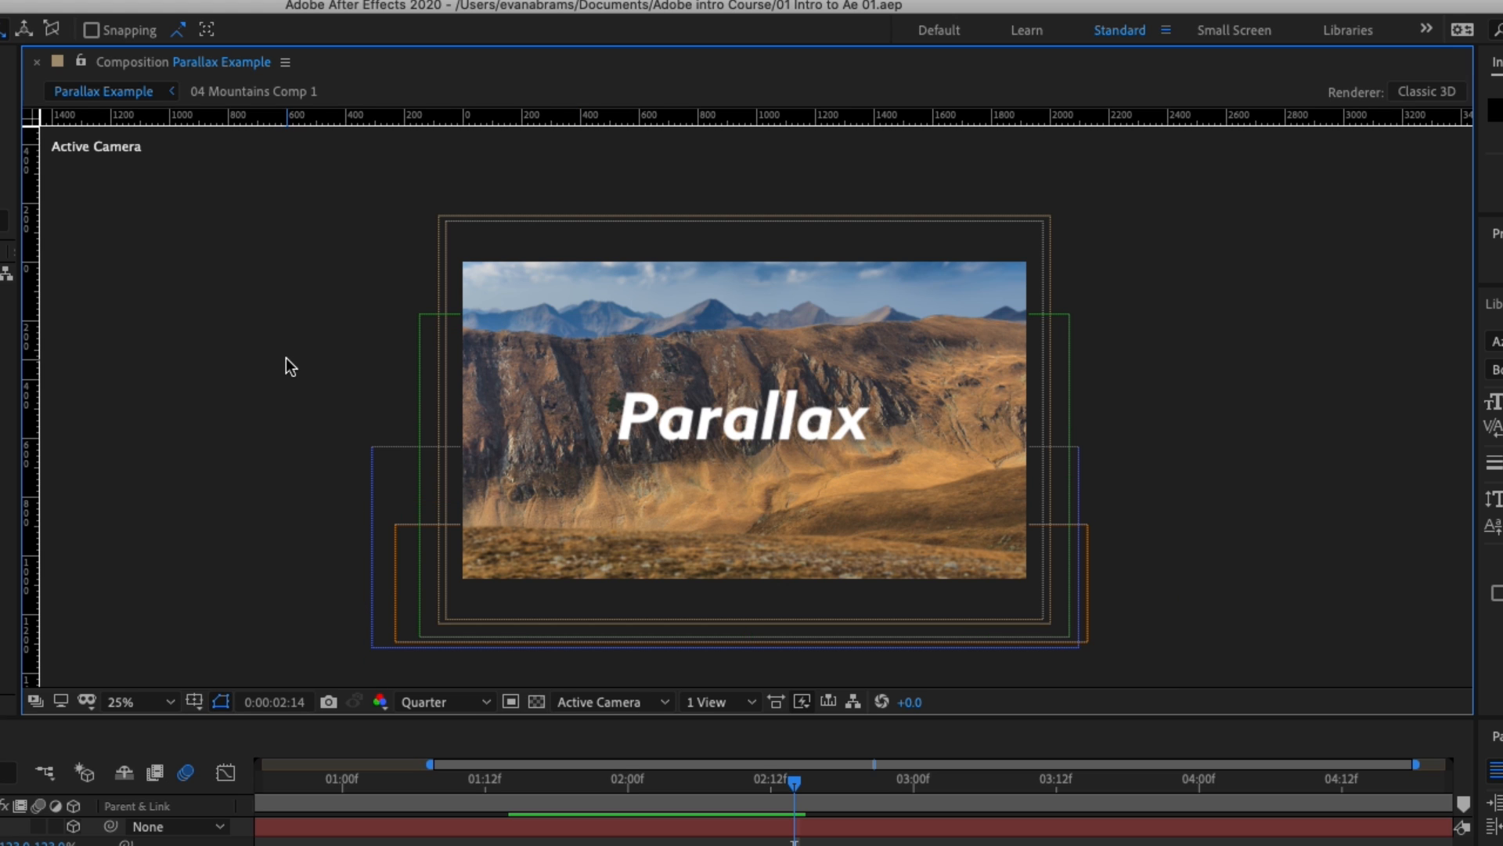
mouse_move(348, 259)
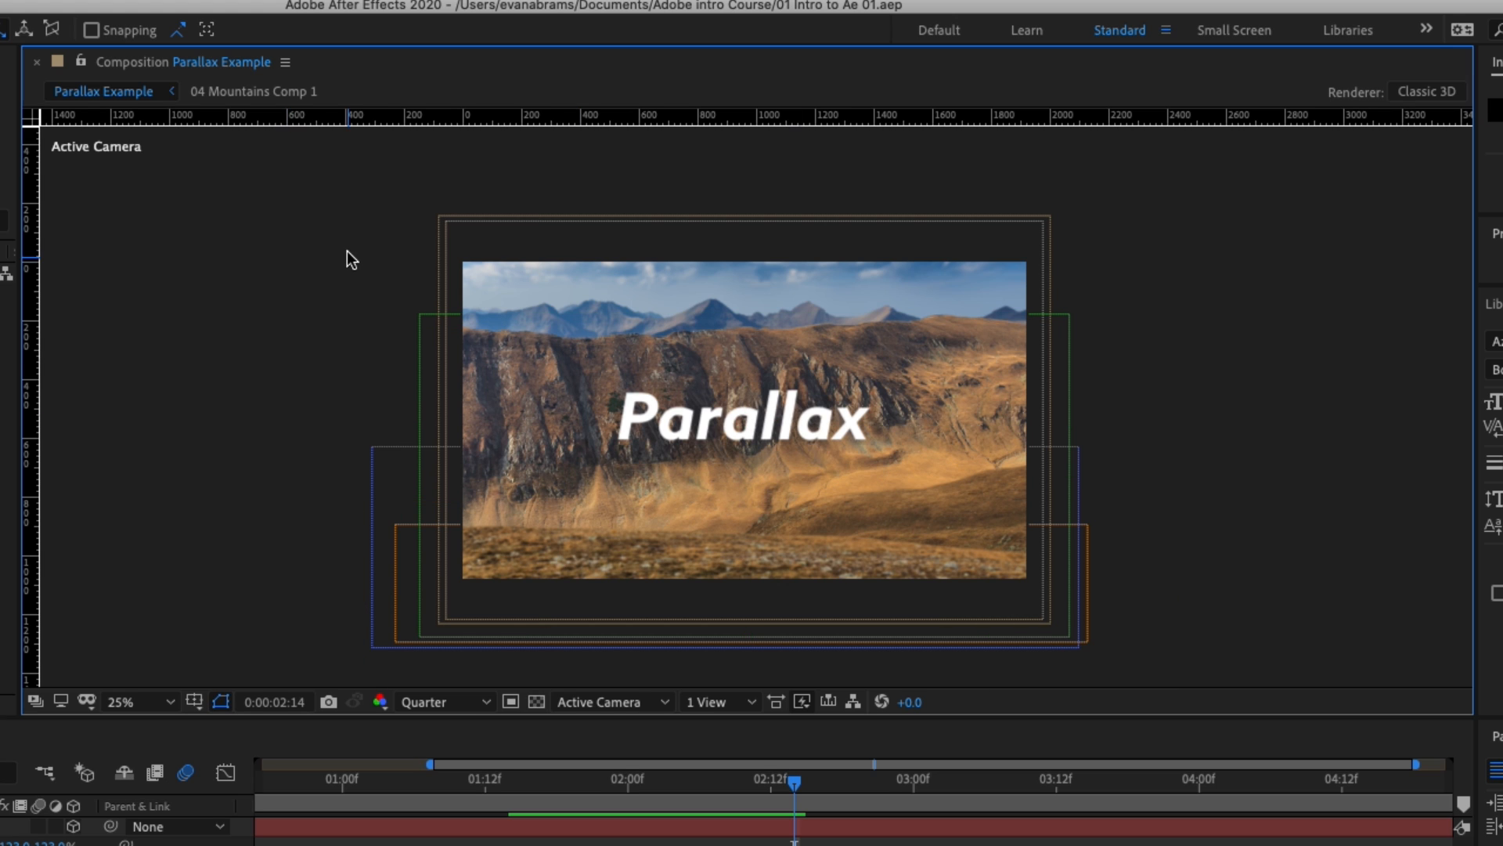
mouse_move(769, 423)
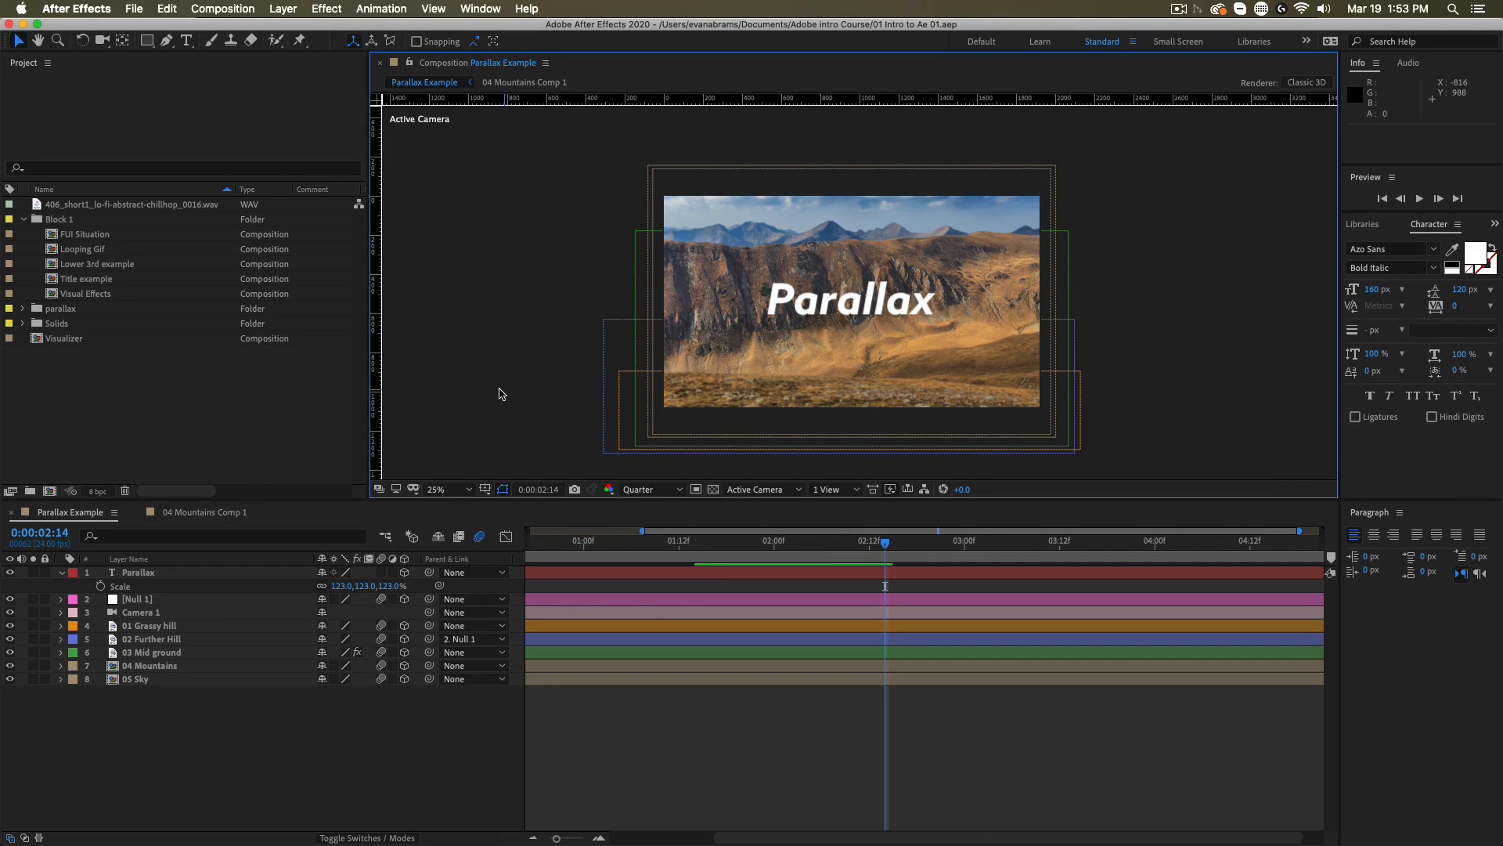
mouse_move(460, 274)
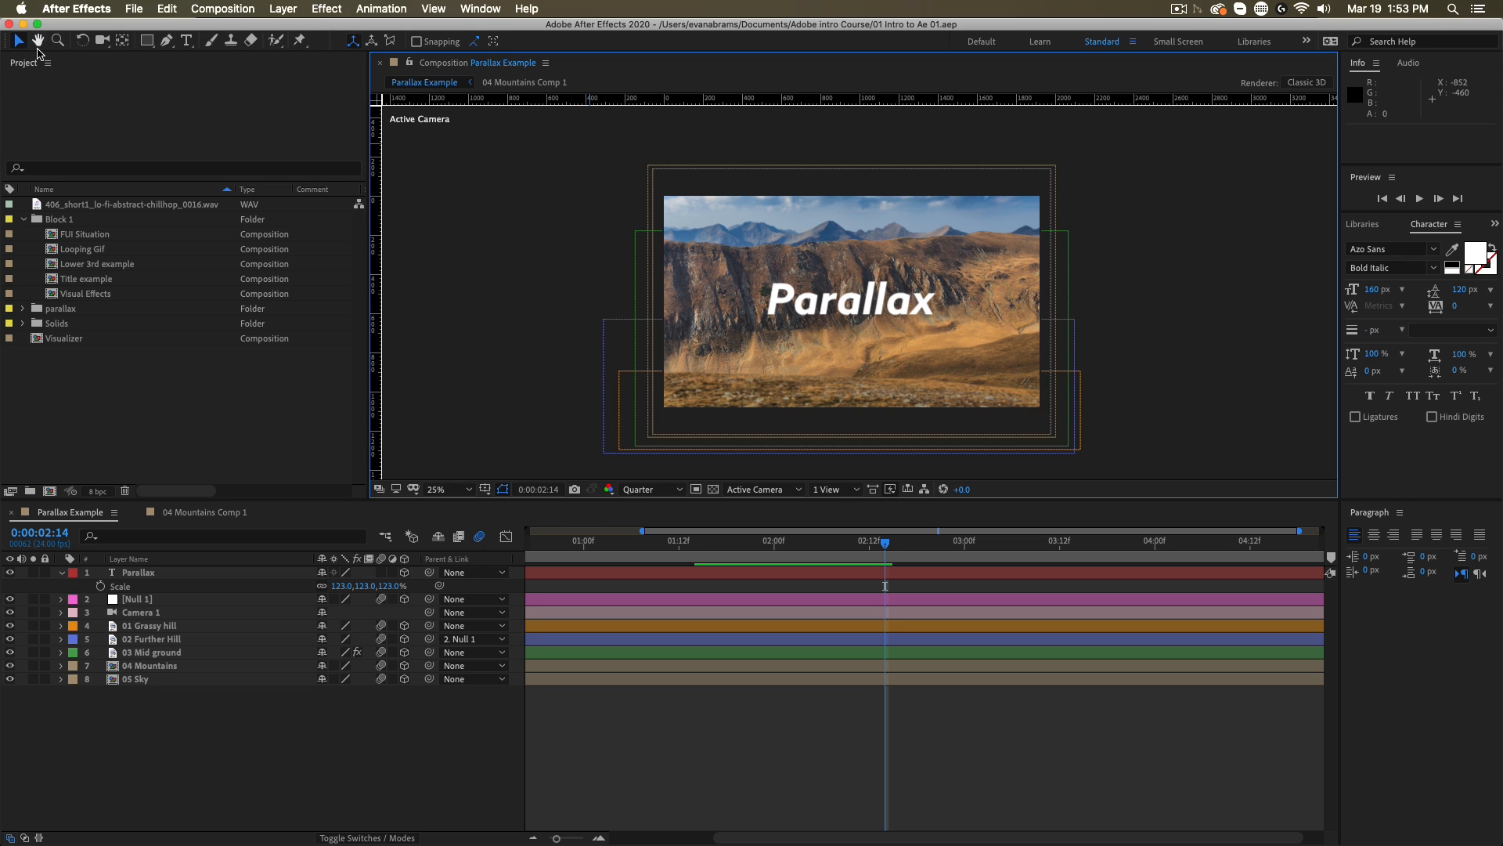
mouse_move(333, 39)
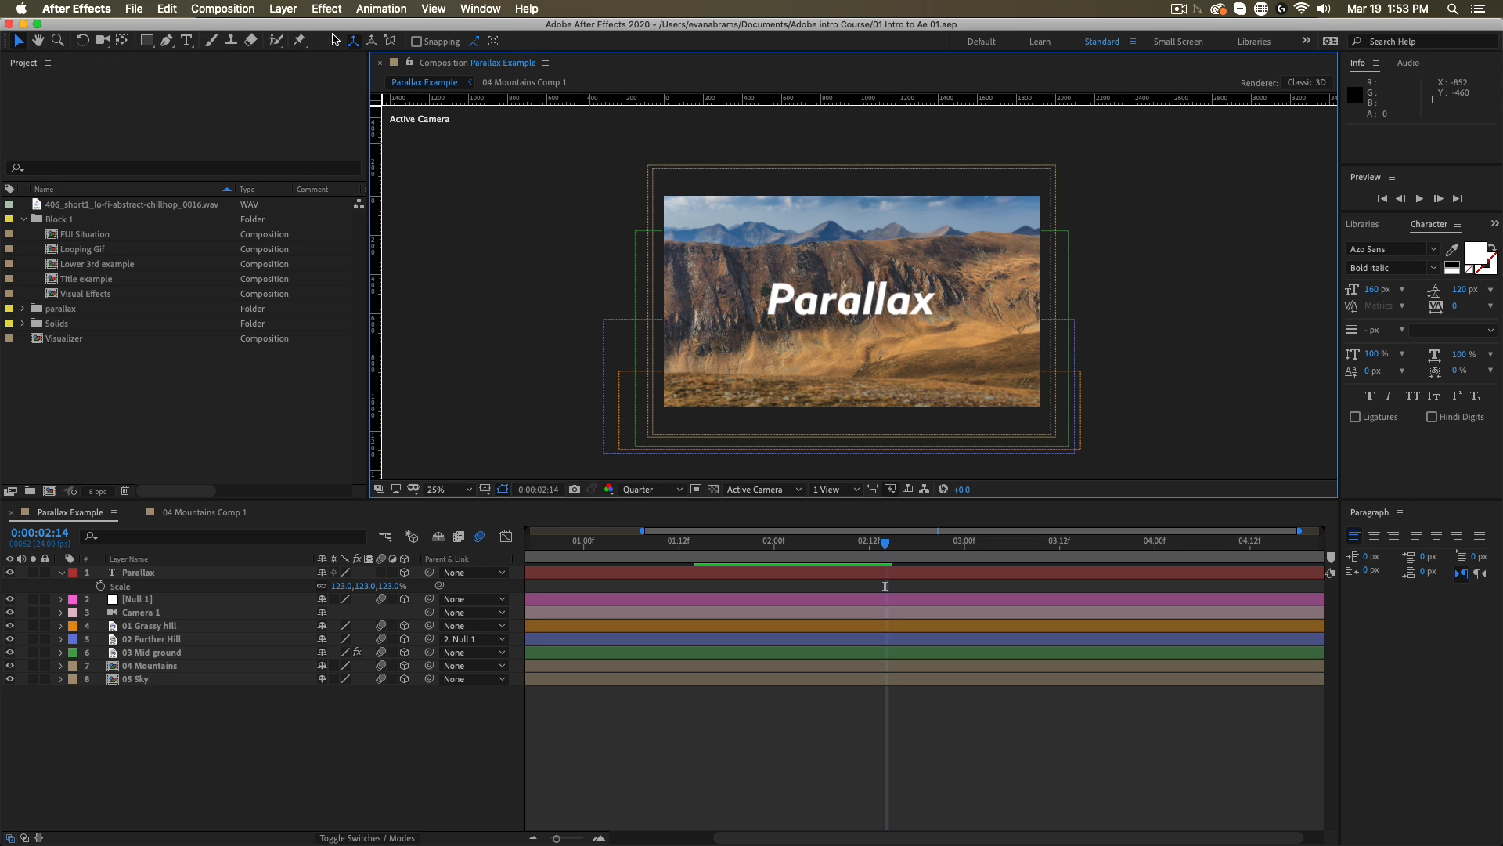
click(16, 39)
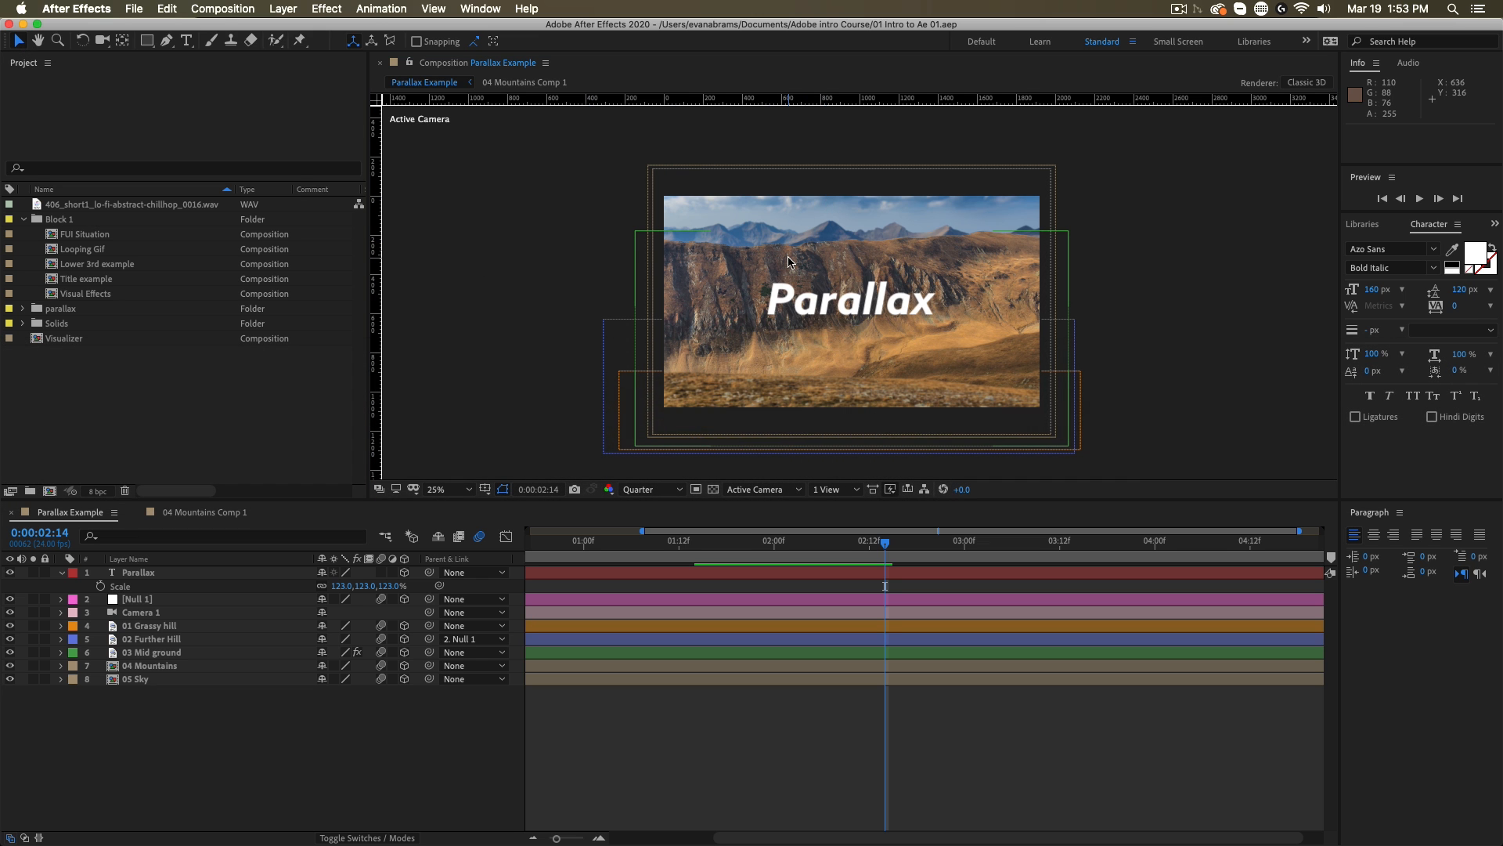
click(149, 665)
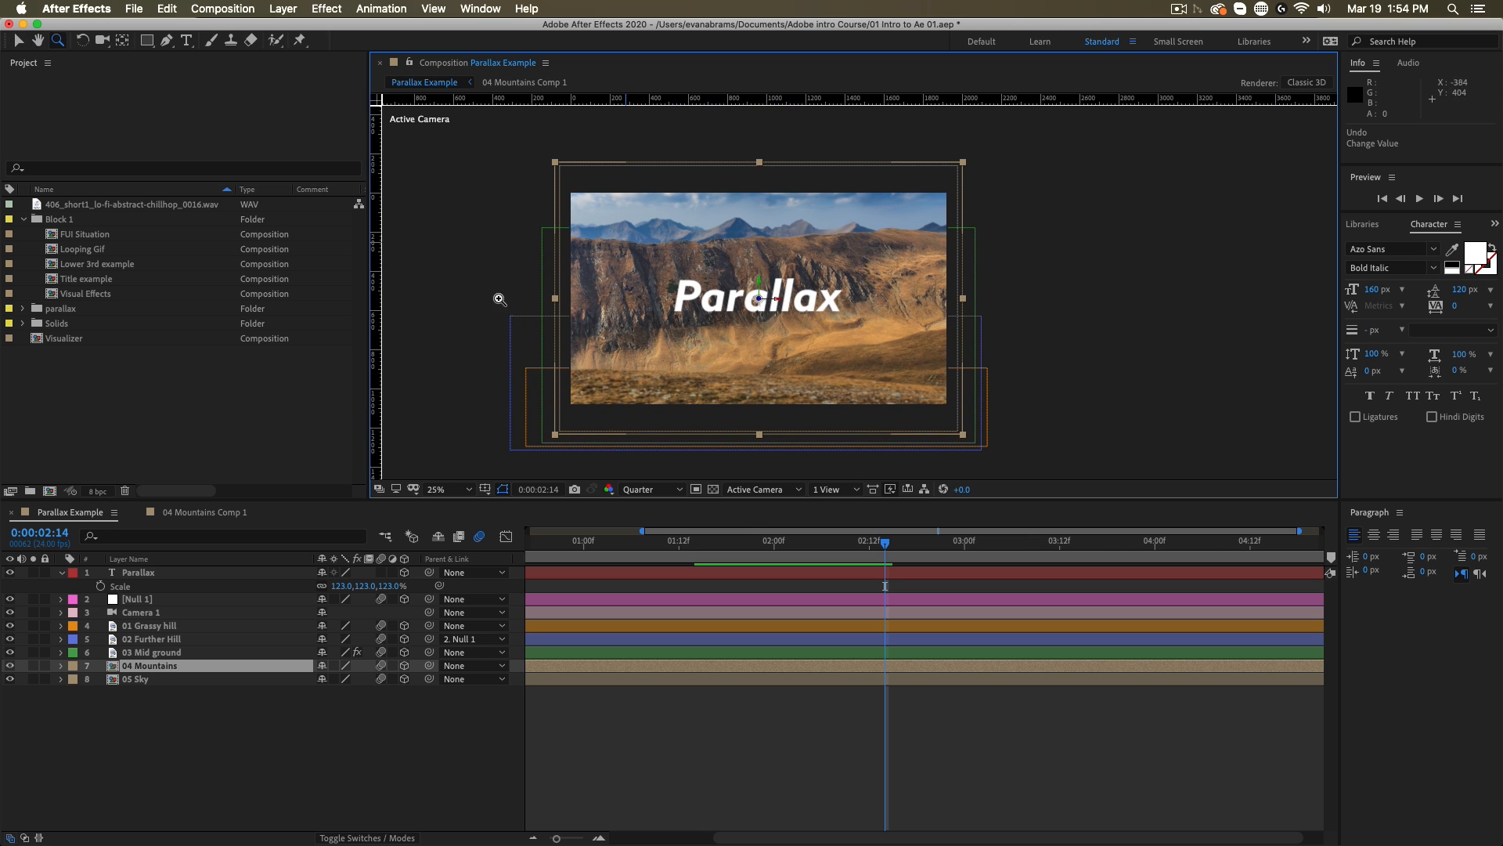
mouse_move(846, 362)
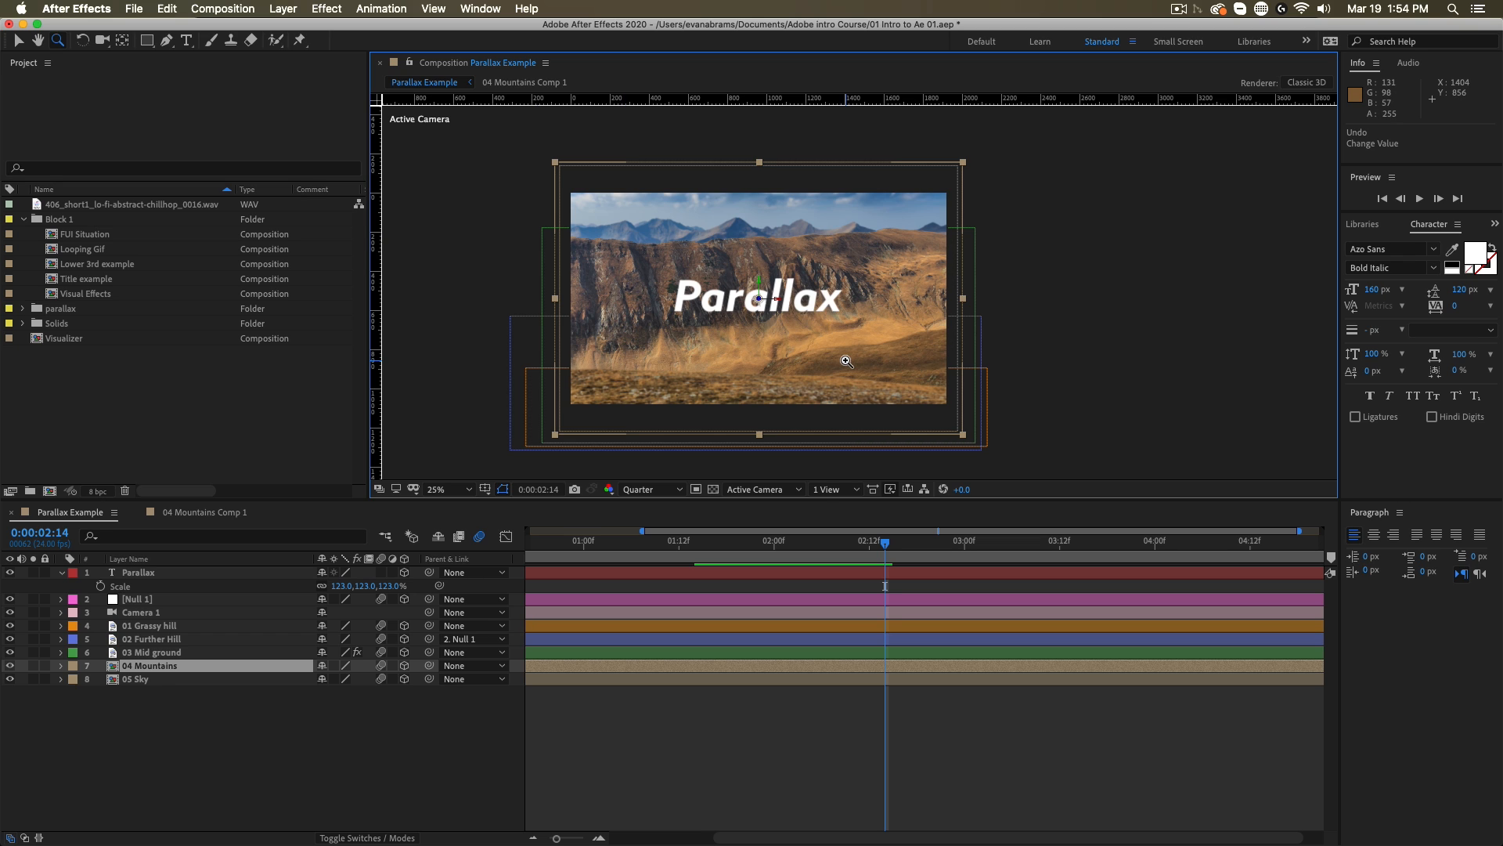
mouse_move(625, 363)
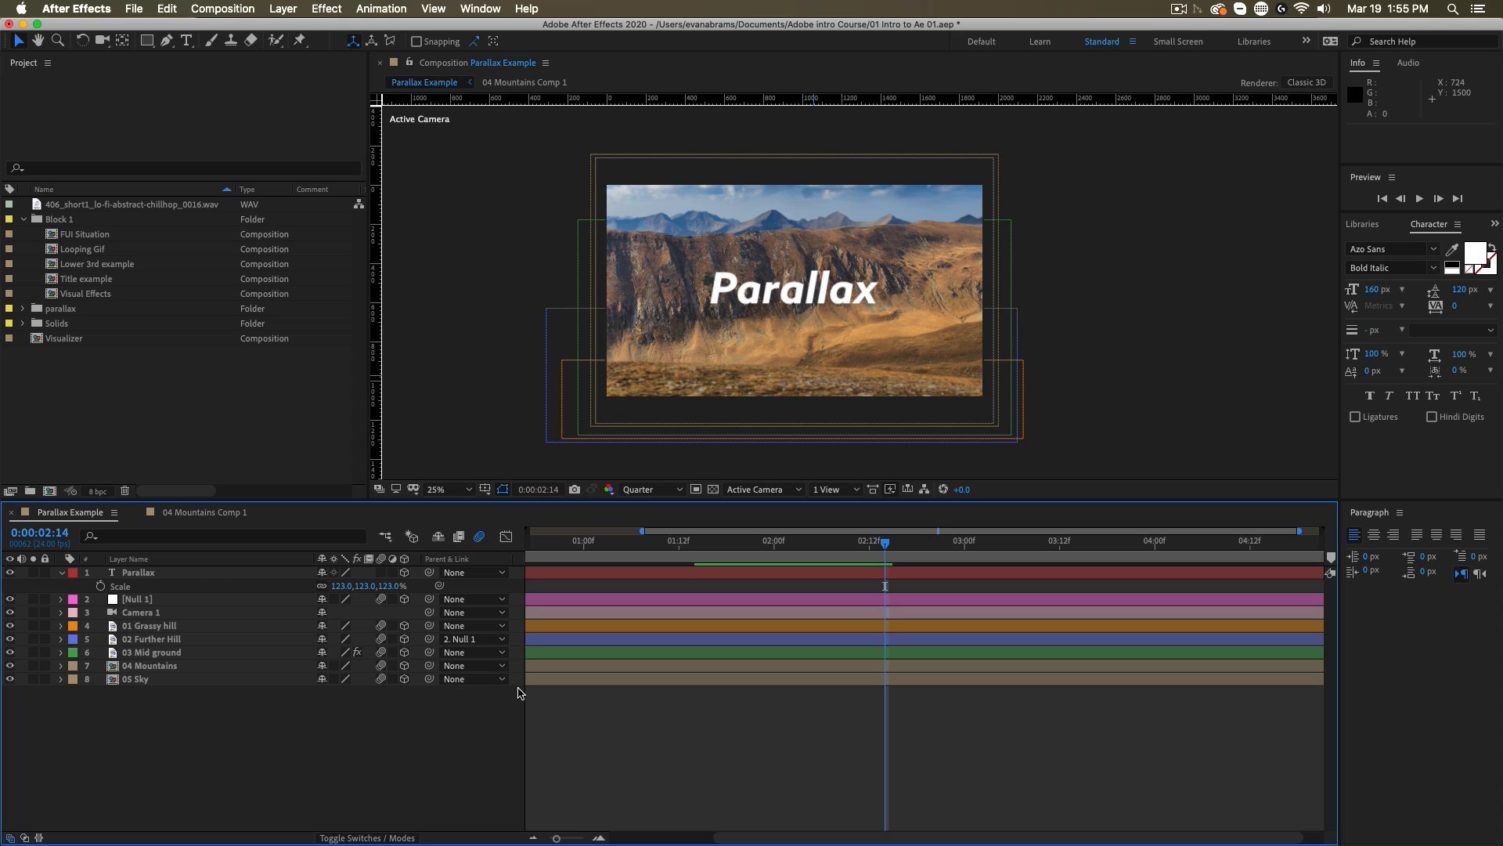
mouse_move(445, 707)
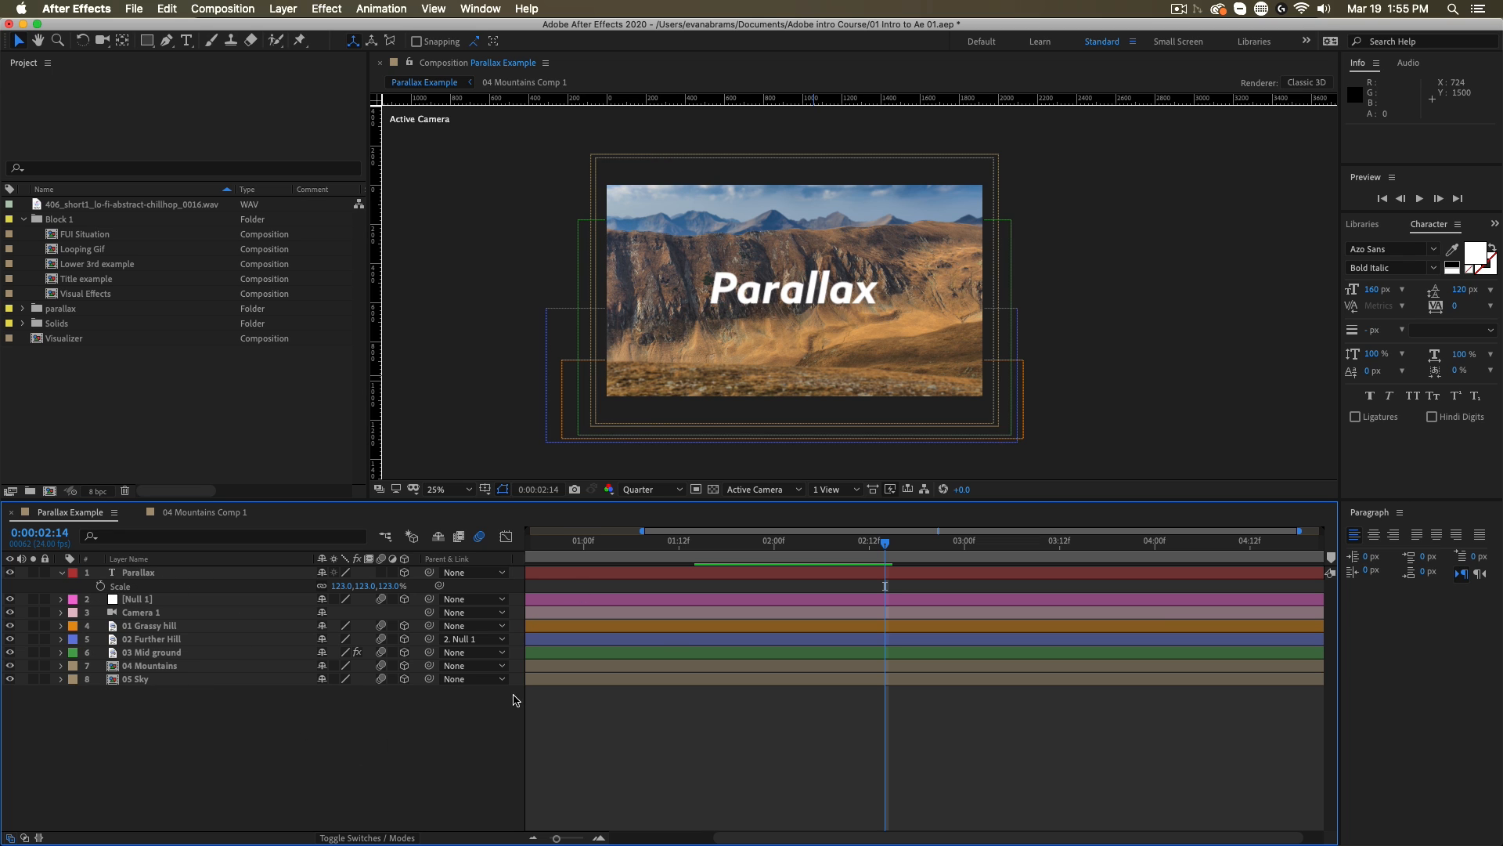
mouse_move(660, 600)
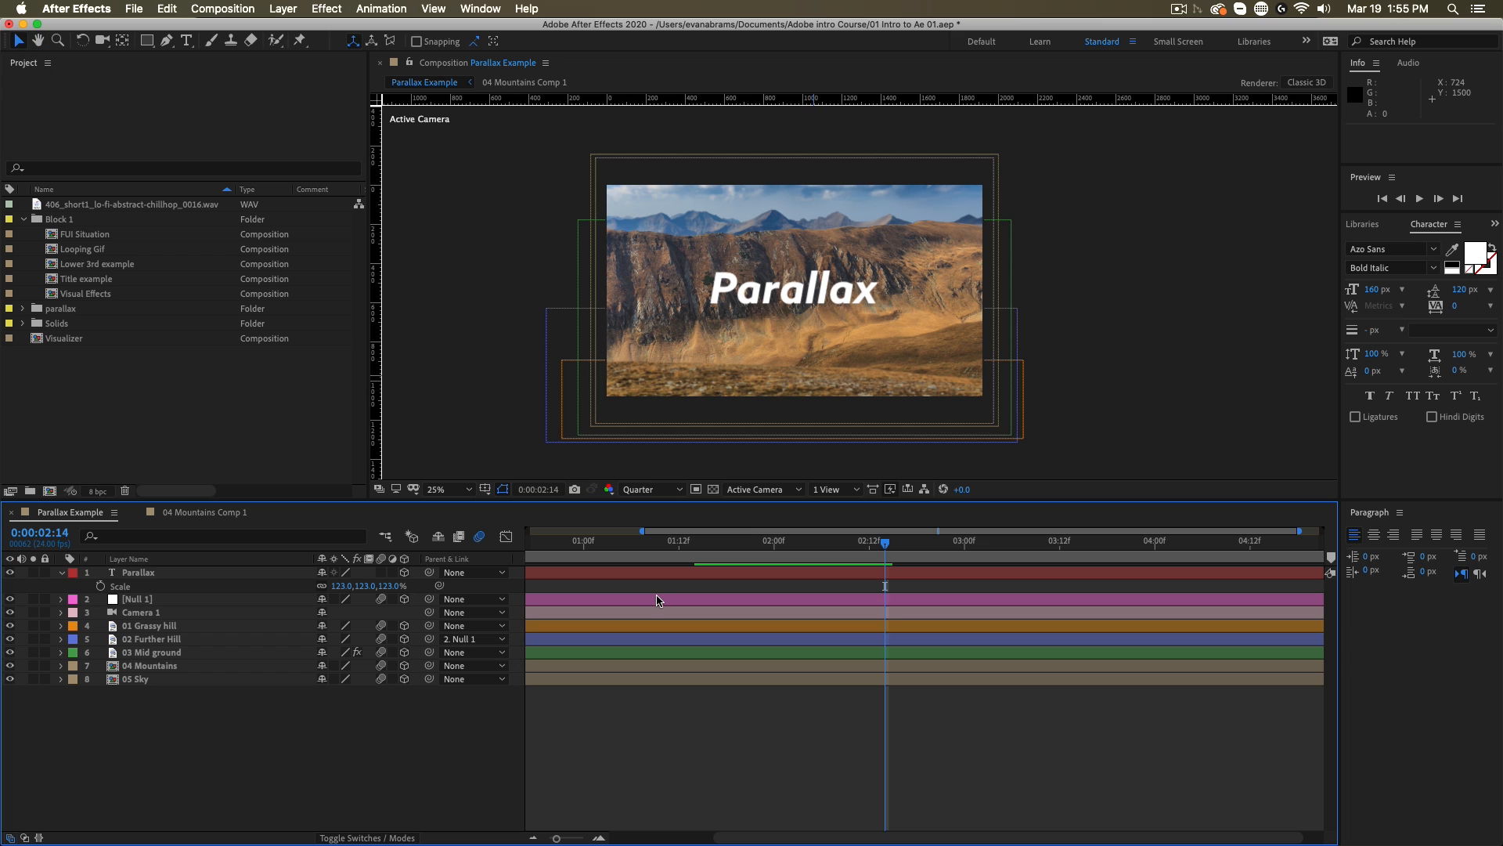
Scrub the composition's current time to about 0:00:02:02
click(34, 39)
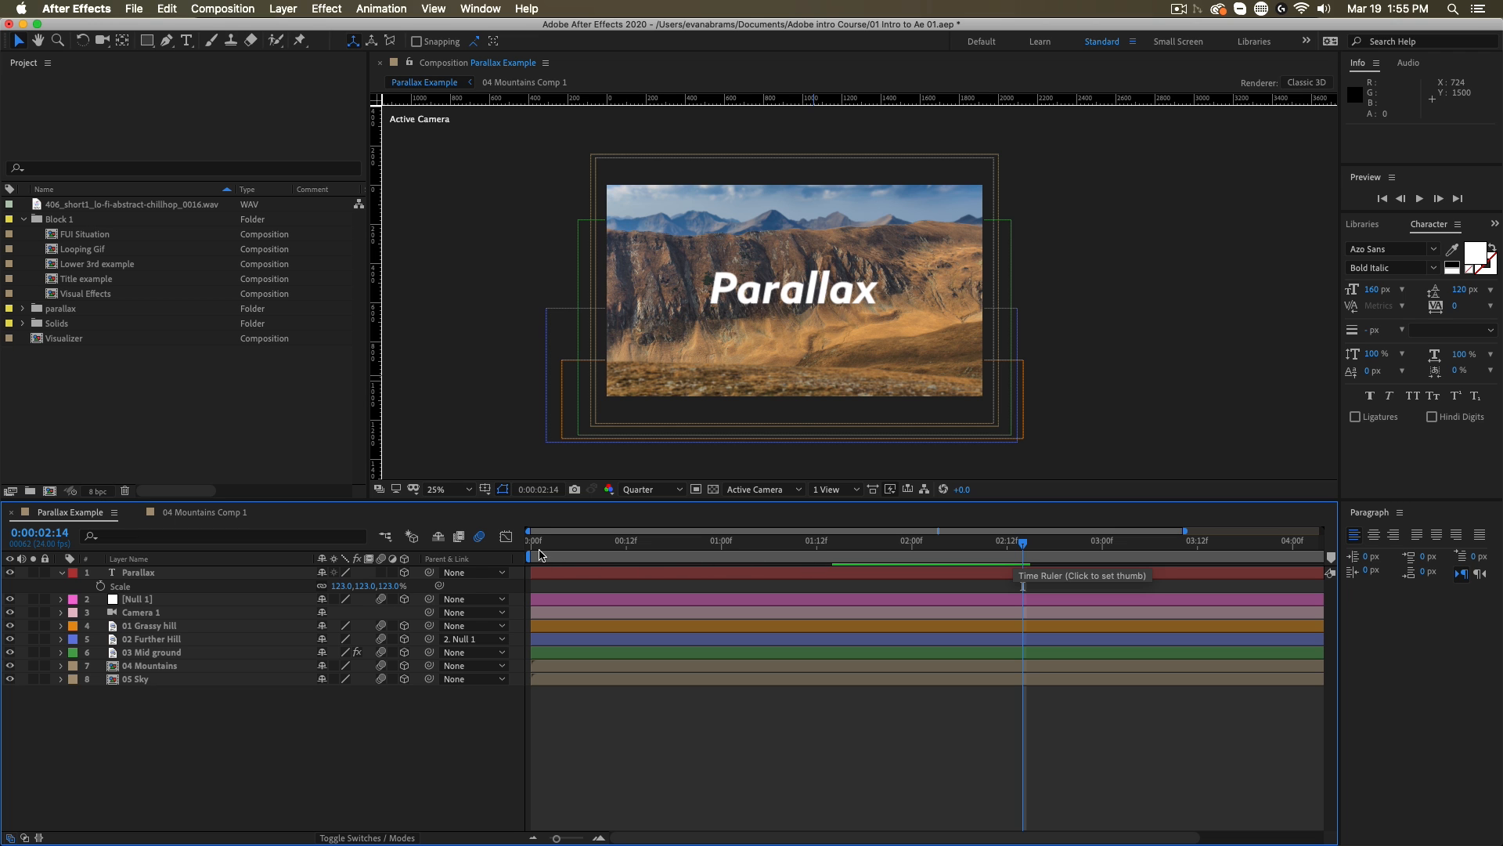
click(793, 544)
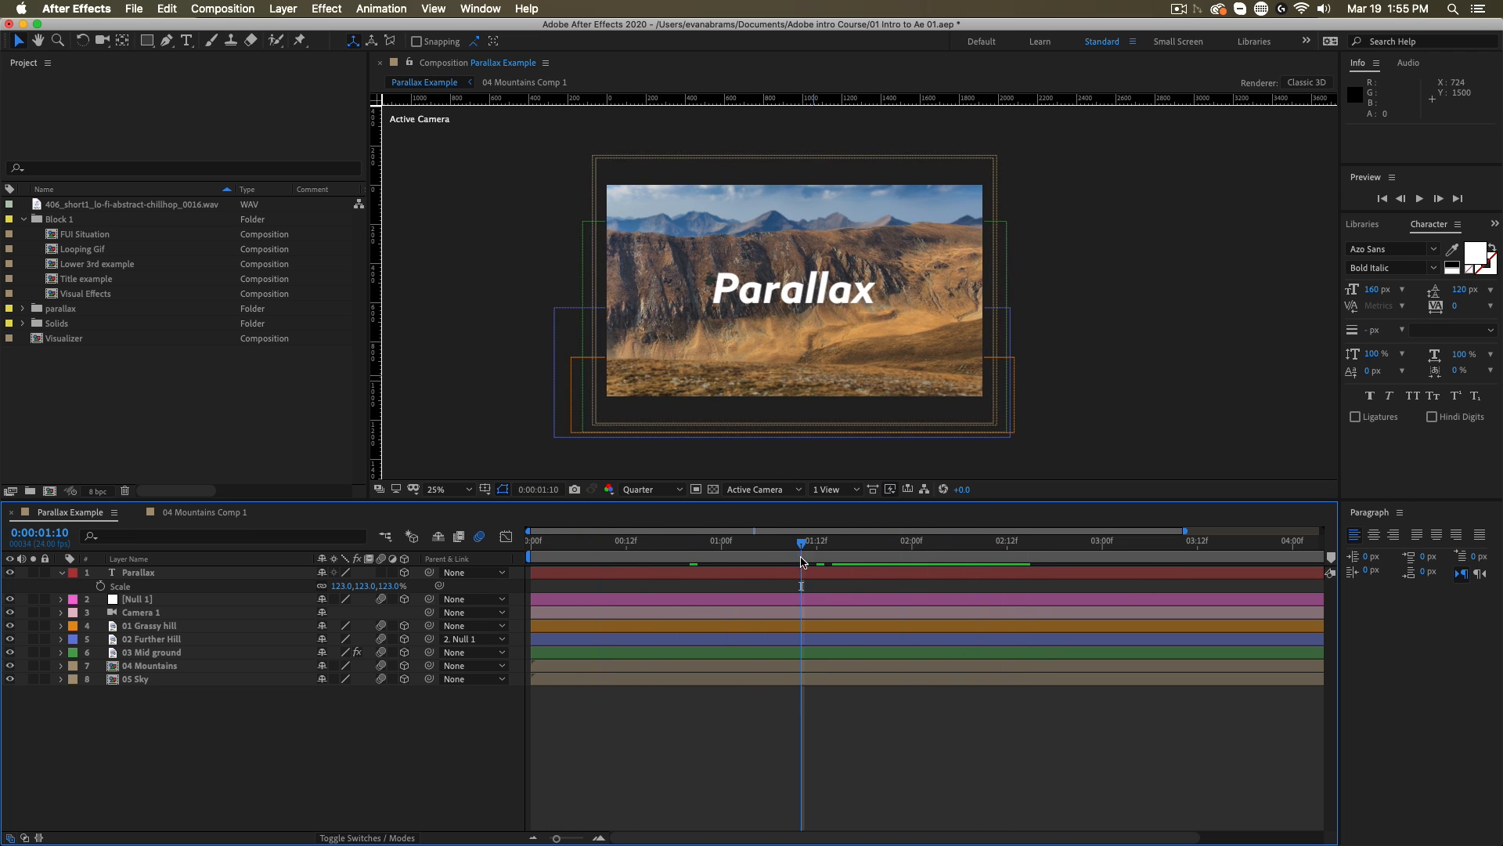
drag(802, 543, 808, 544)
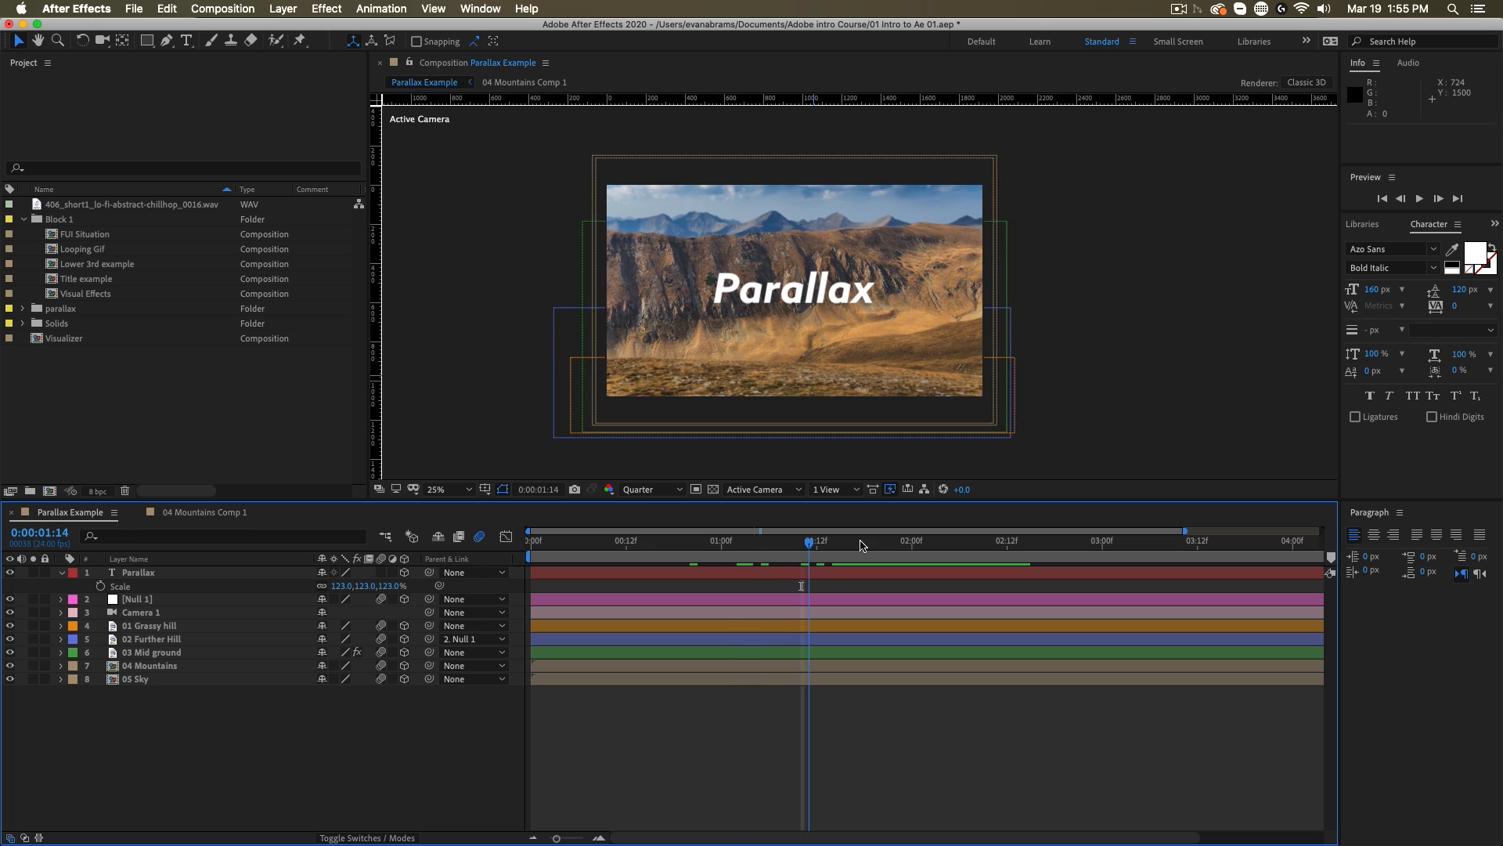
drag(808, 542, 777, 542)
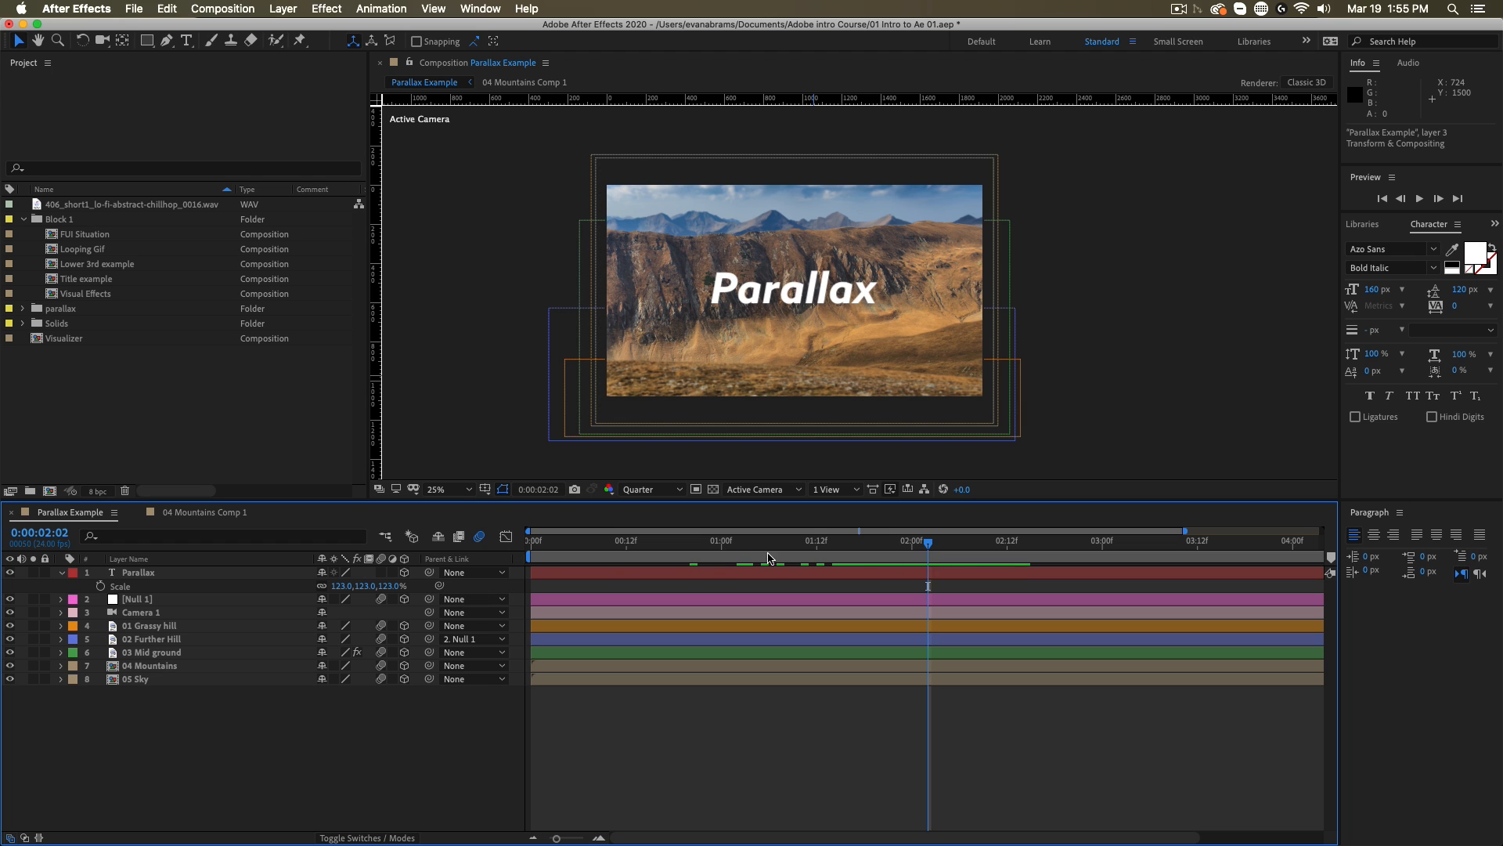
mouse_move(898, 551)
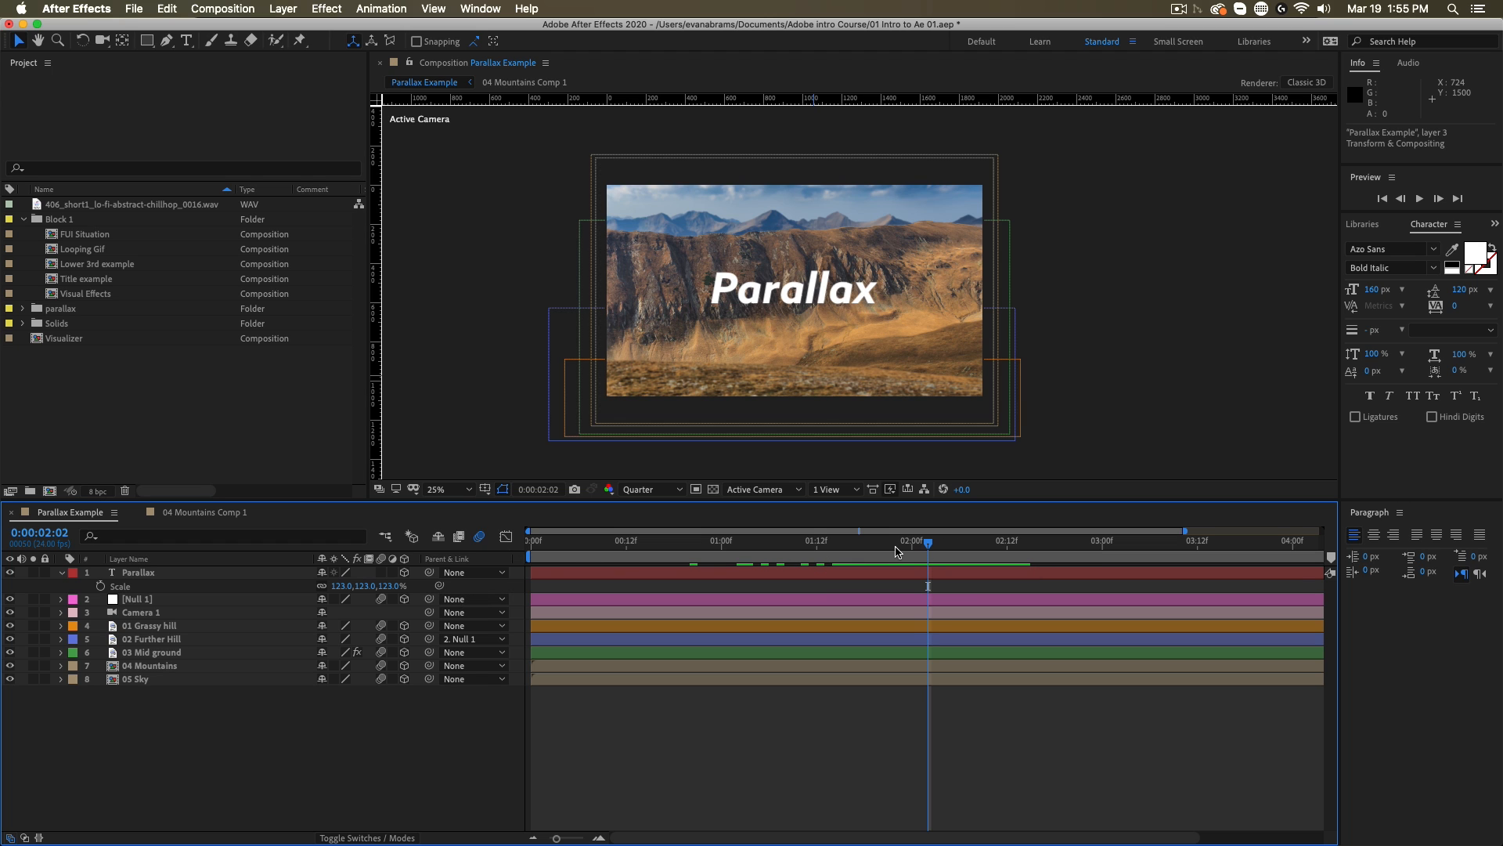
mouse_move(890, 550)
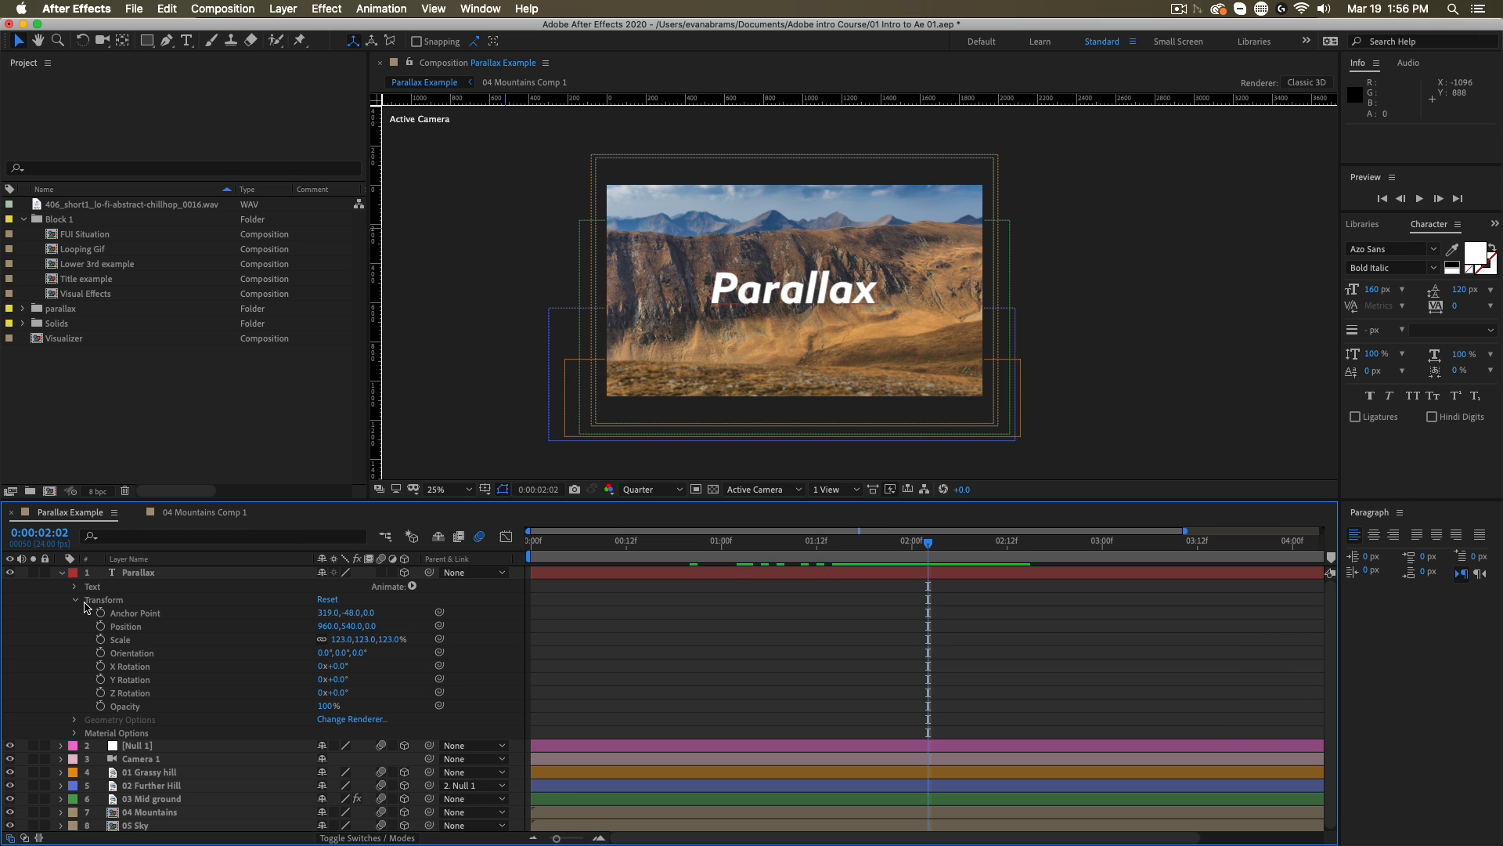
Reveal the Parallax text layer's property groups with its Transform group collapsed
click(75, 598)
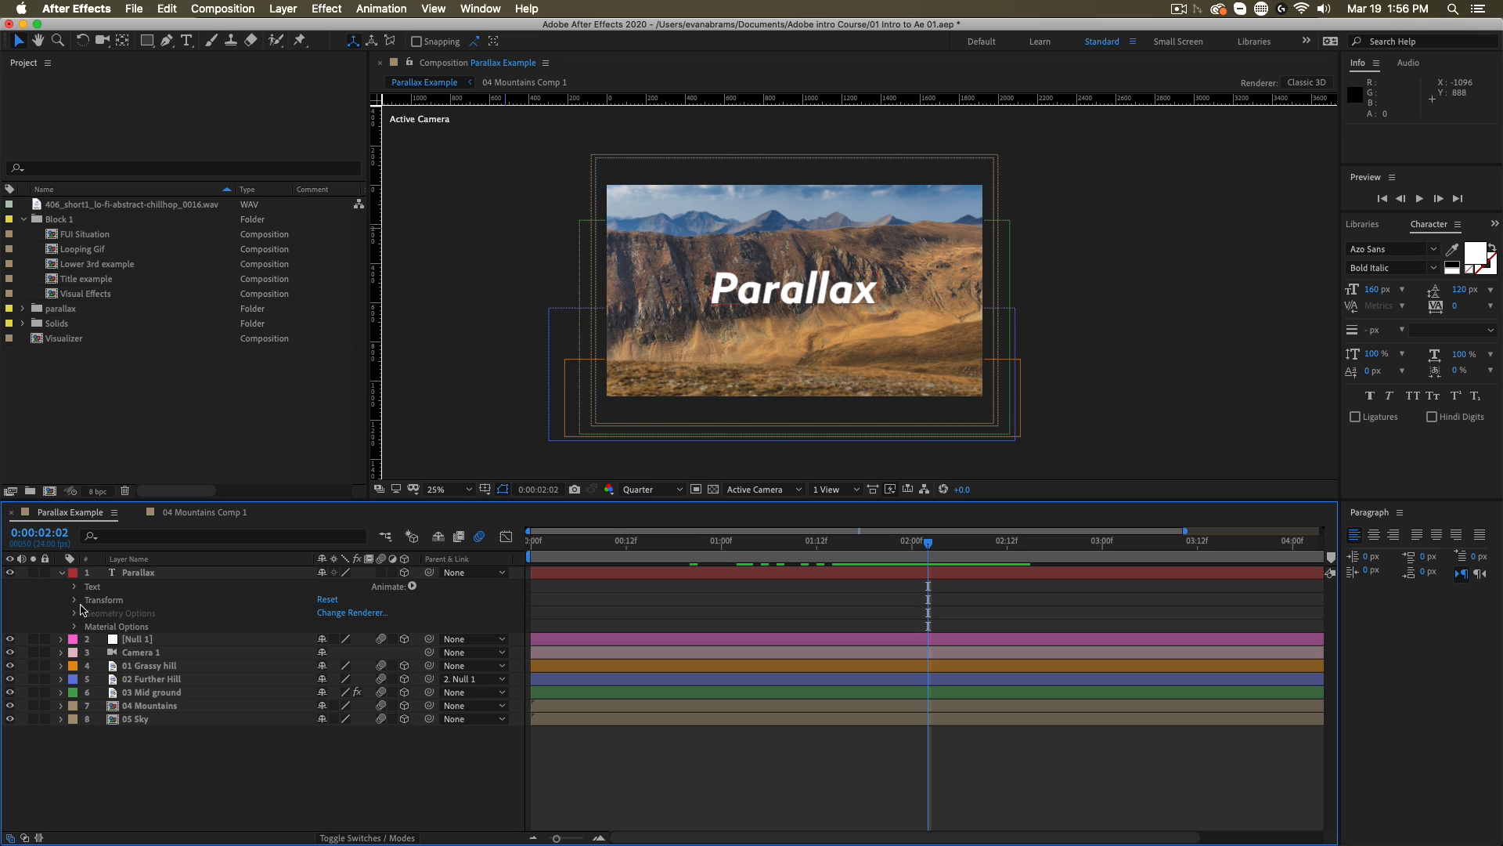